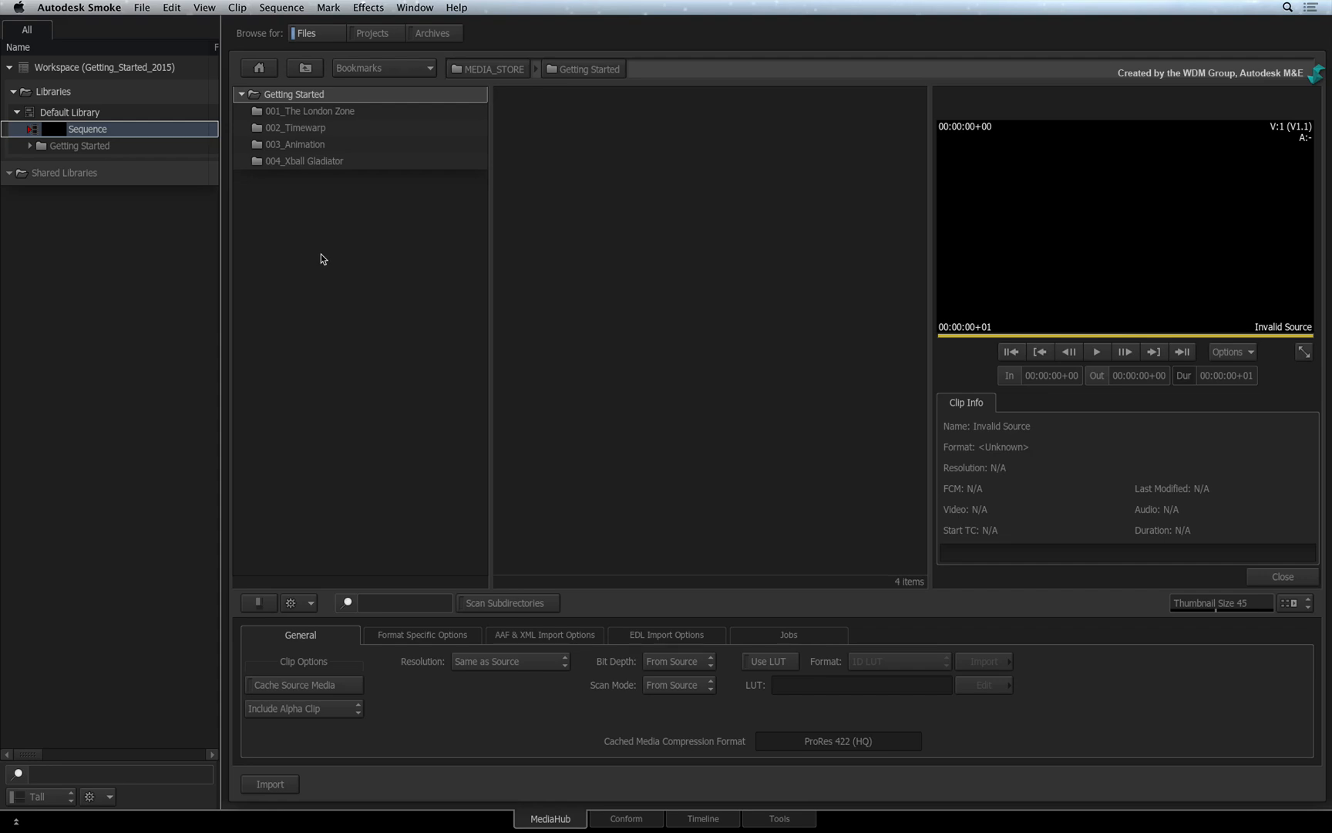
Browse into 001_The London Zone, then its Alpha_and_PSD folder.
double_click(310, 111)
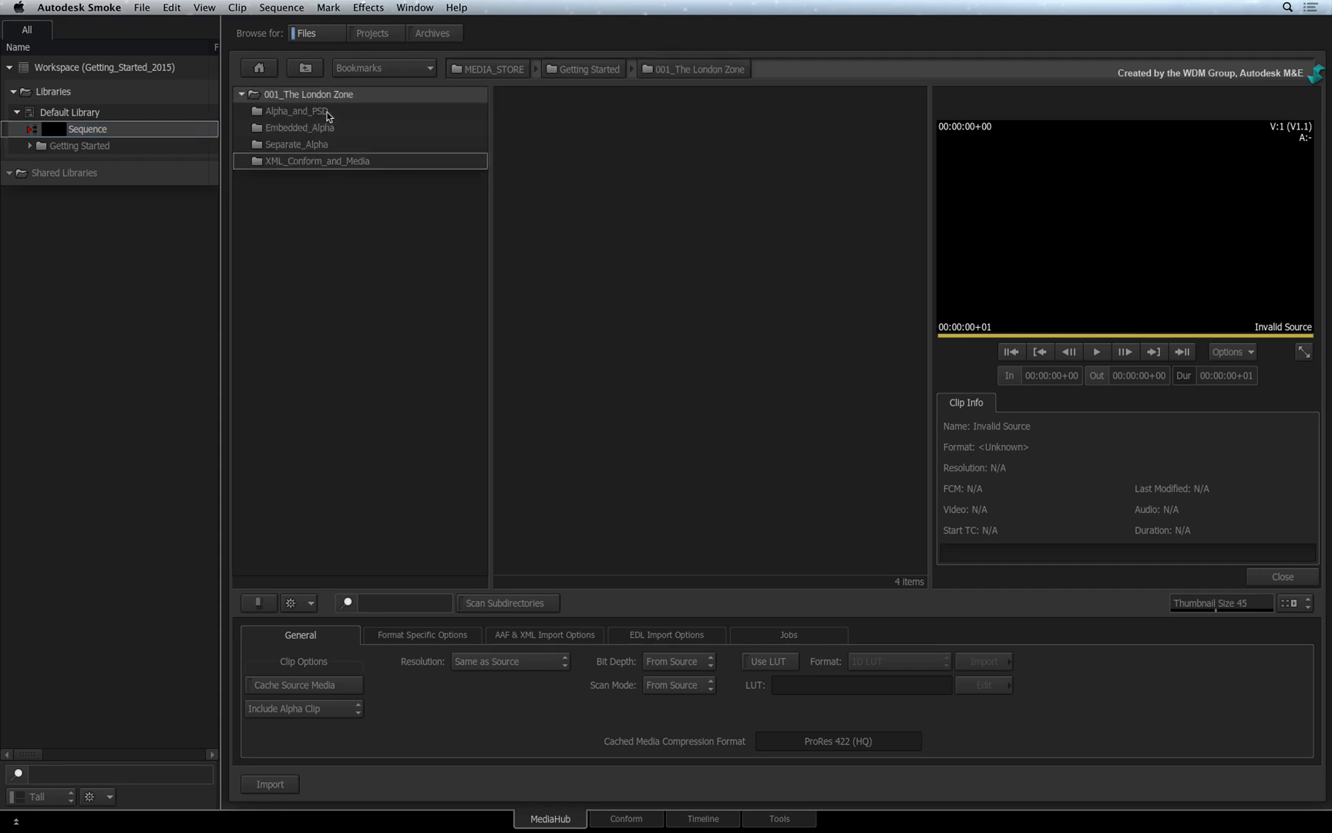
double_click(296, 111)
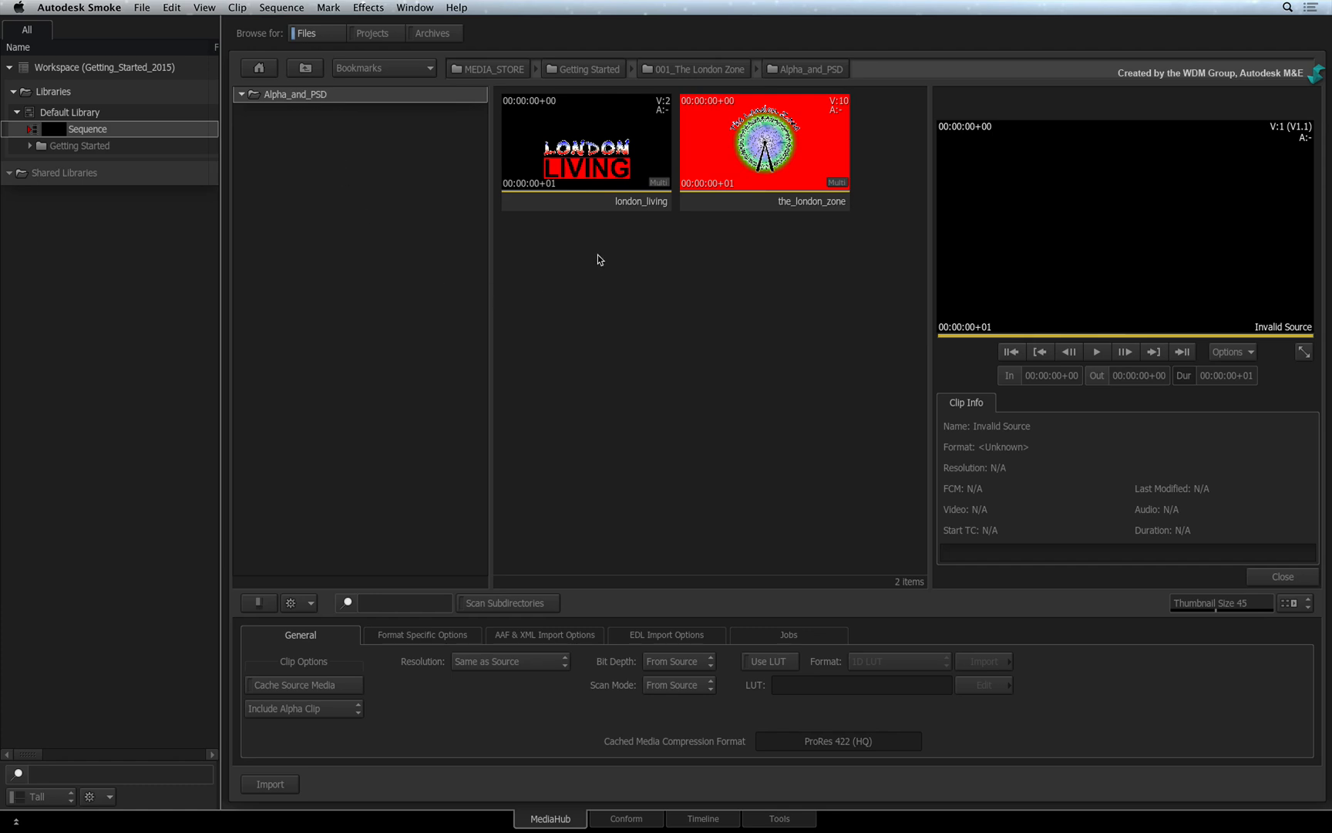
mouse_move(597, 251)
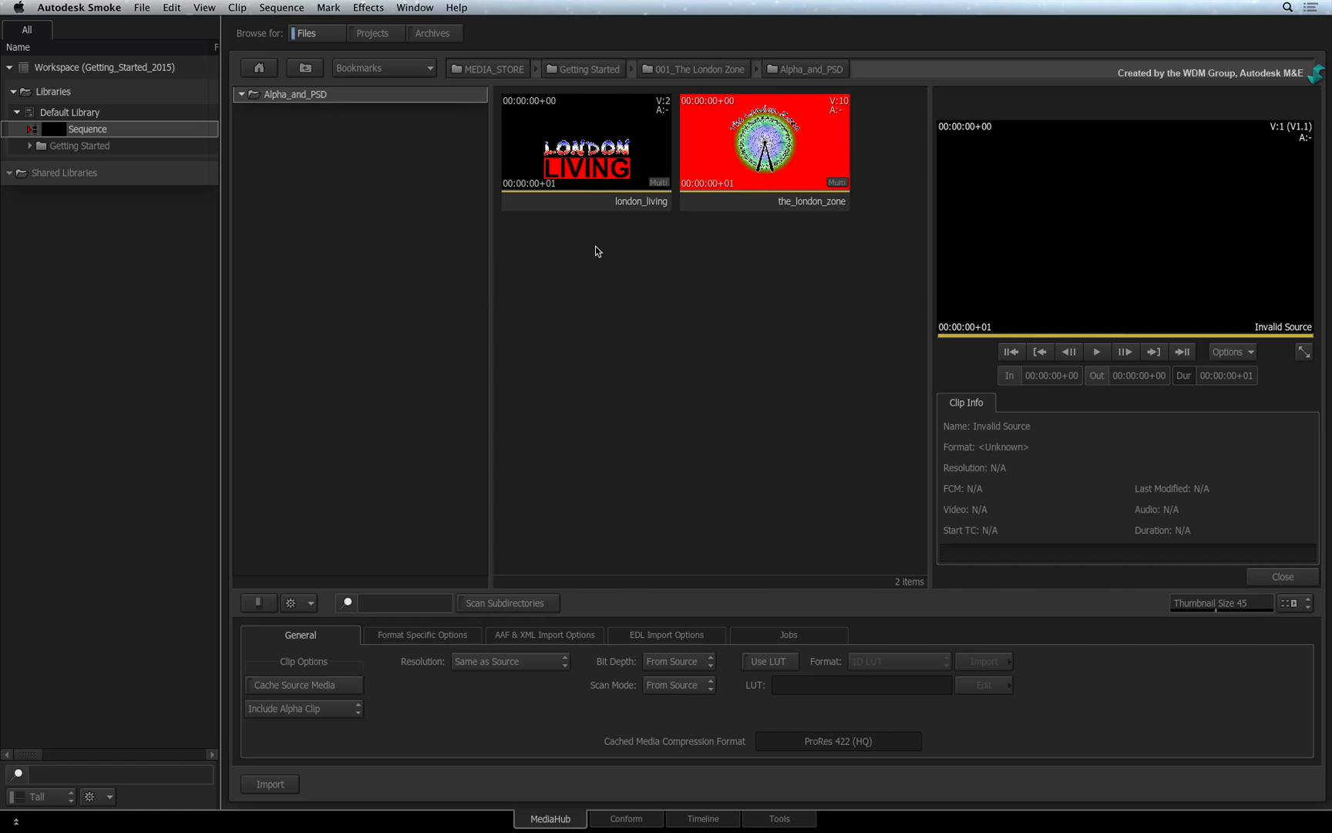
Preview london_living, the_london_zone, then the two-track, fill and london_living_alpha clips.
click(586, 153)
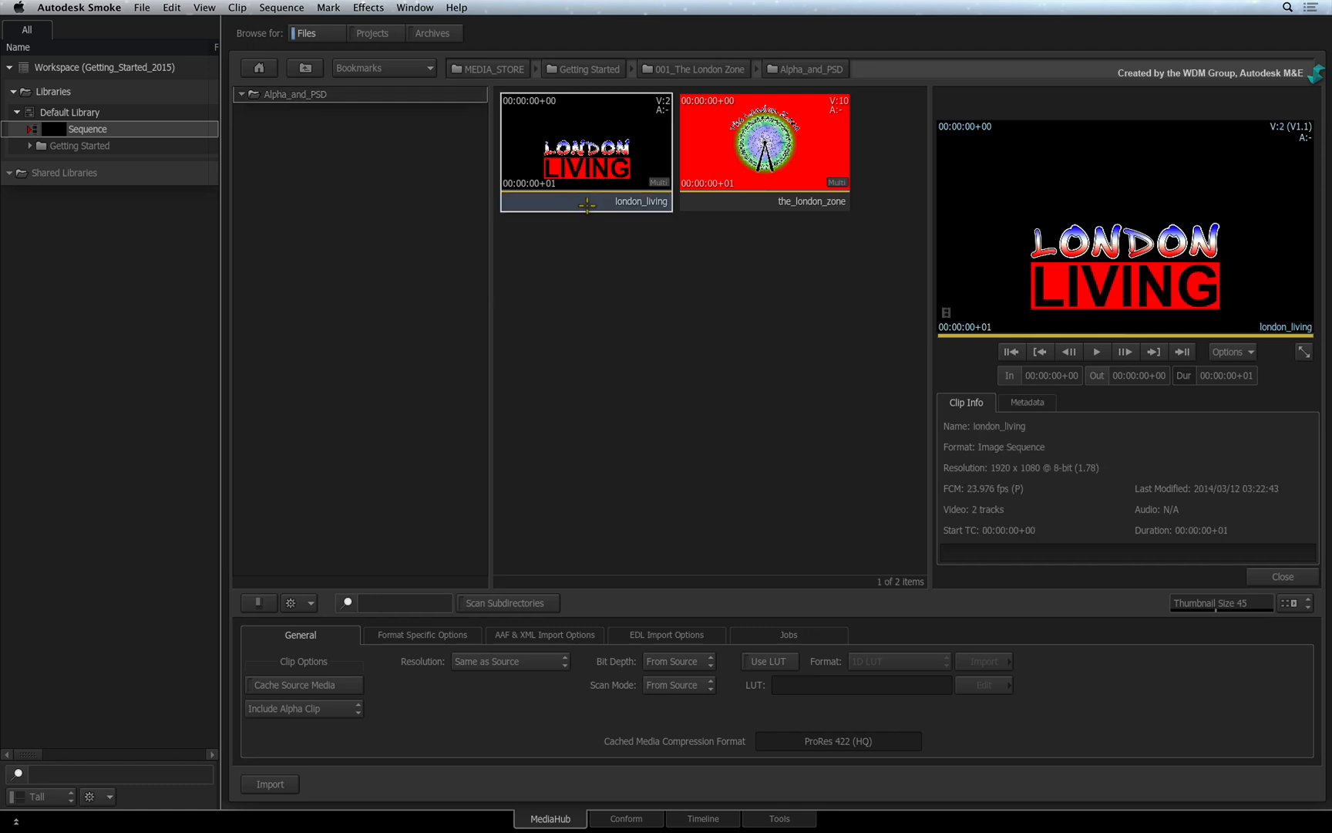
click(762, 149)
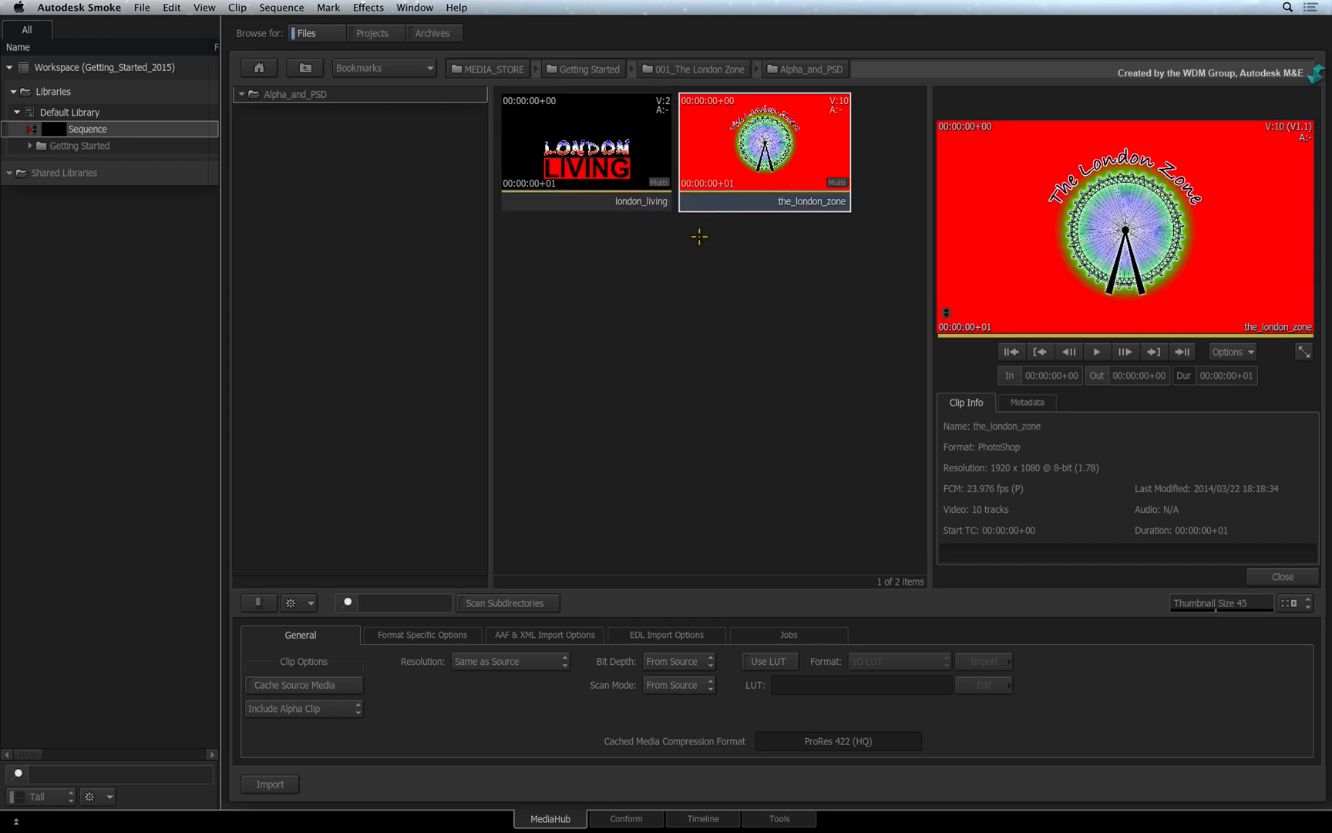
mouse_move(597, 230)
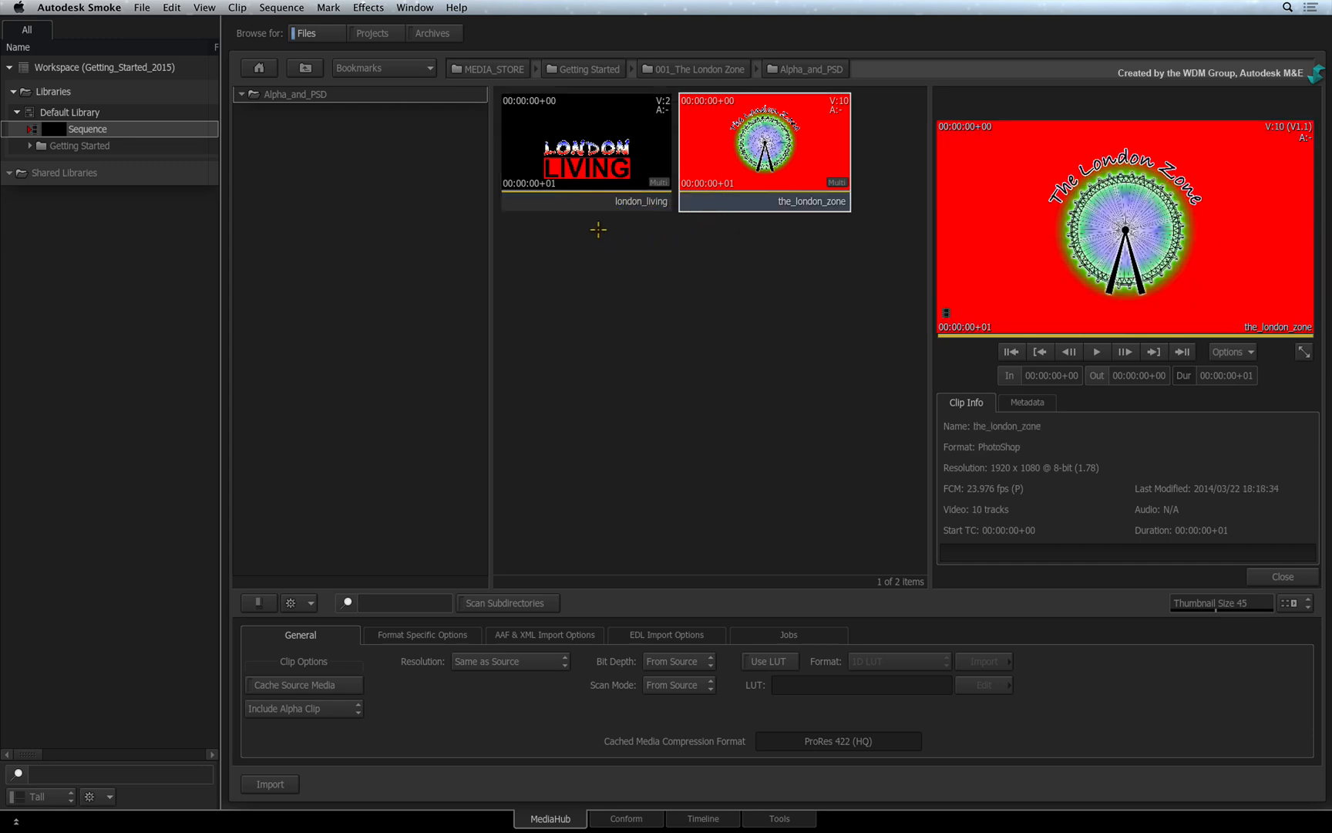
click(586, 148)
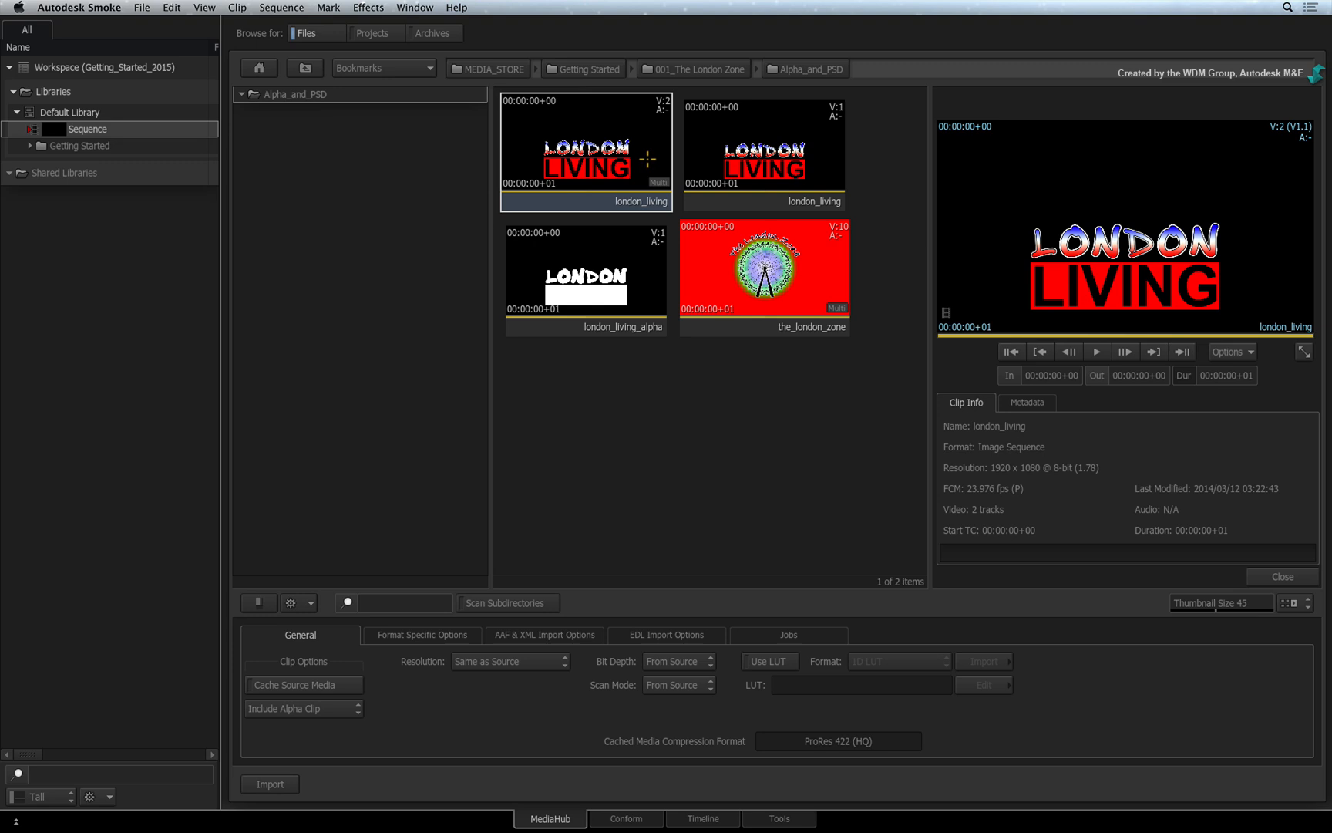
click(763, 154)
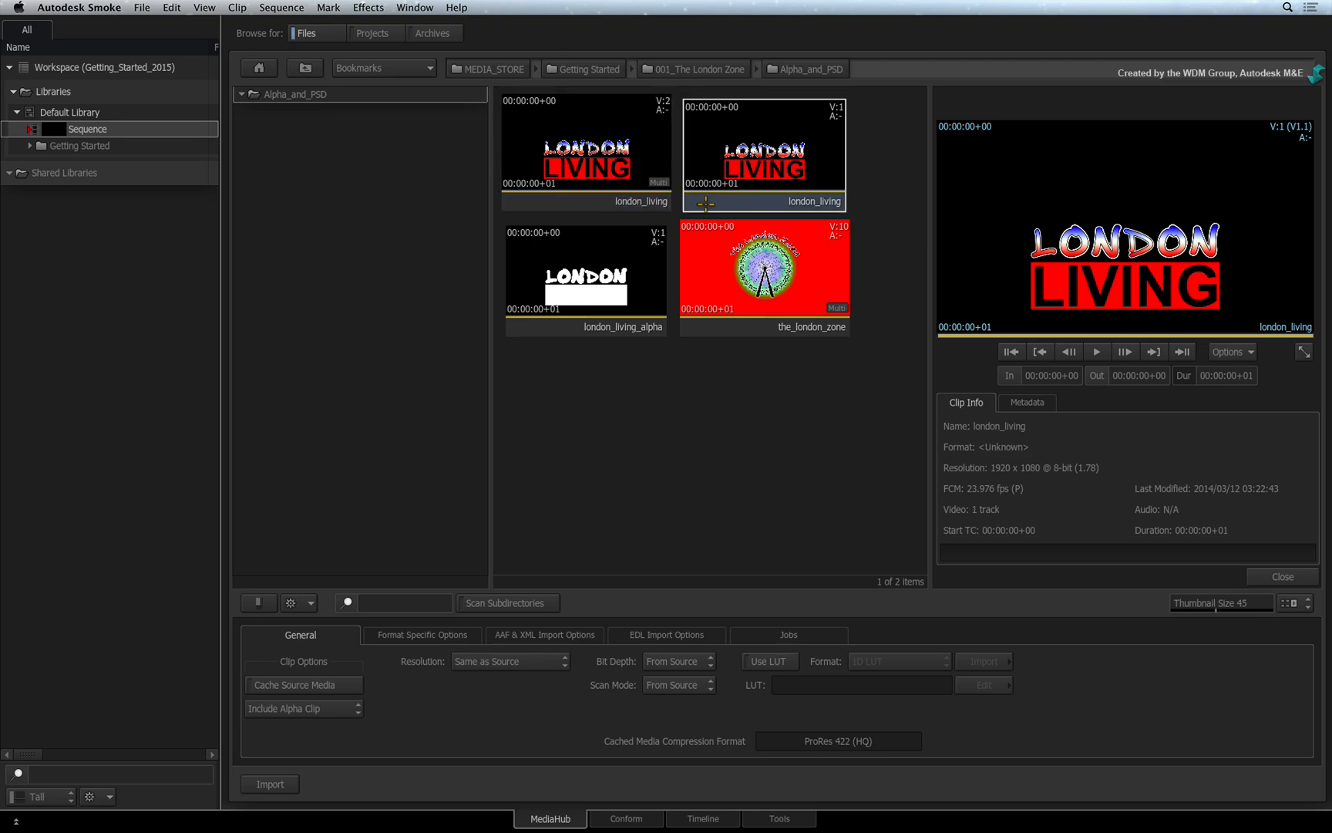
click(585, 271)
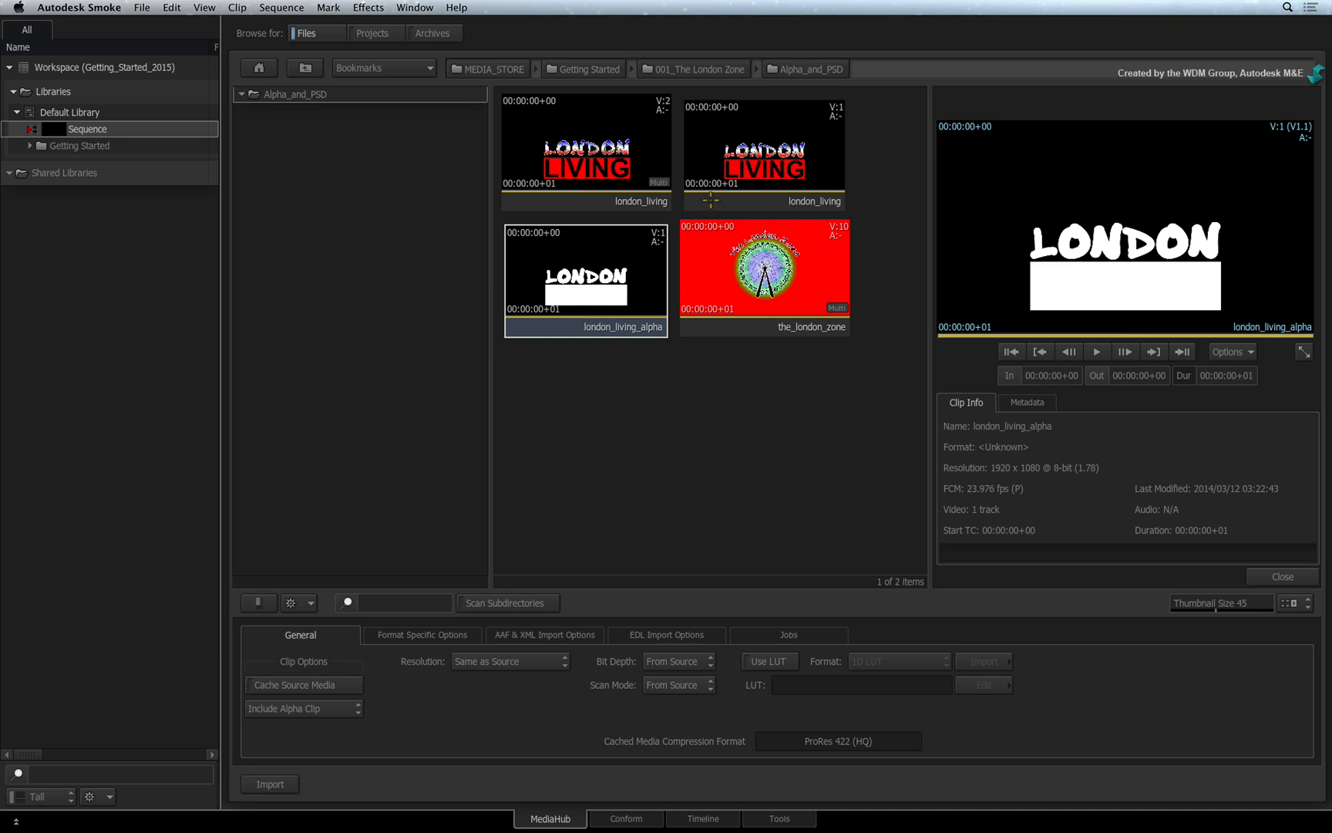
click(585, 150)
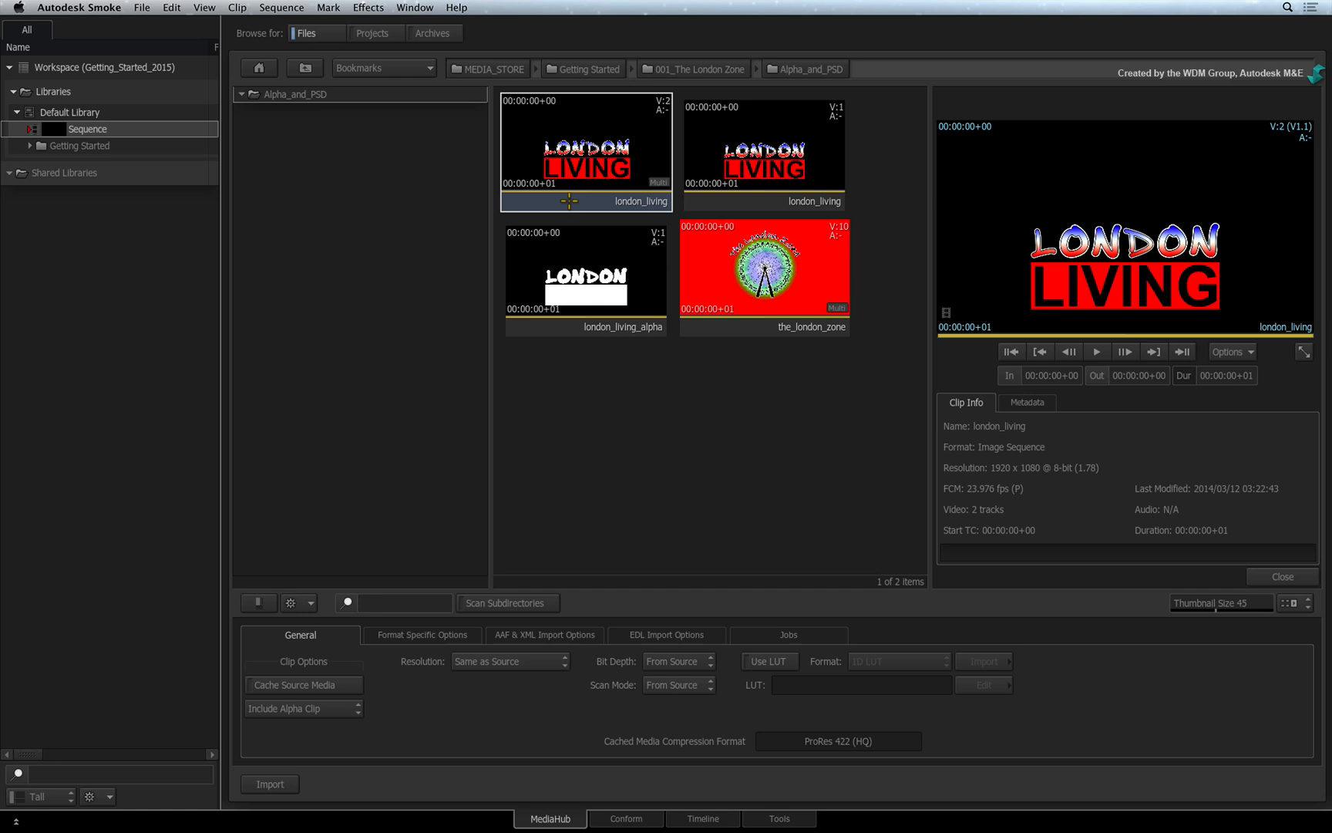
mouse_move(635, 209)
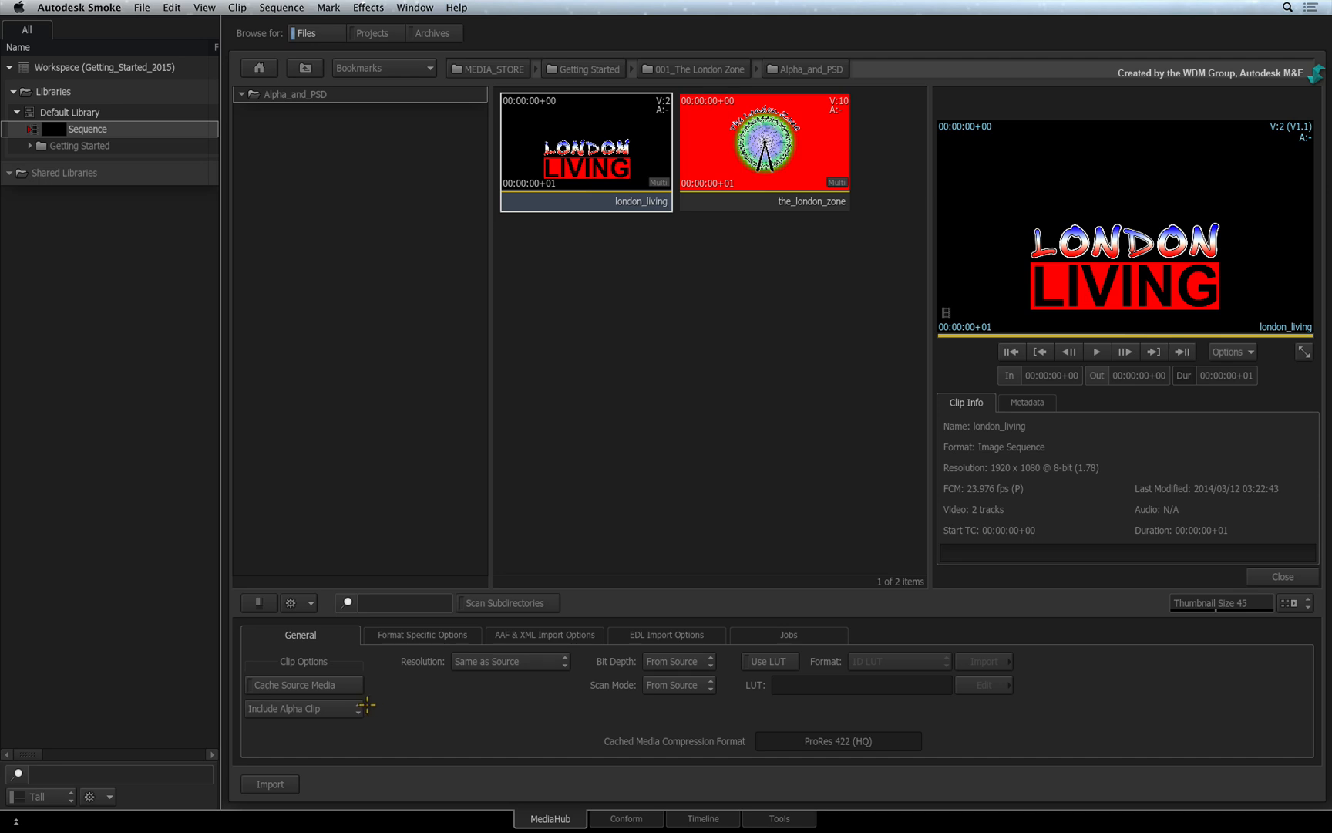
Set Include Alpha Clip to Create Matte Container with Add Comp on Container.
click(303, 708)
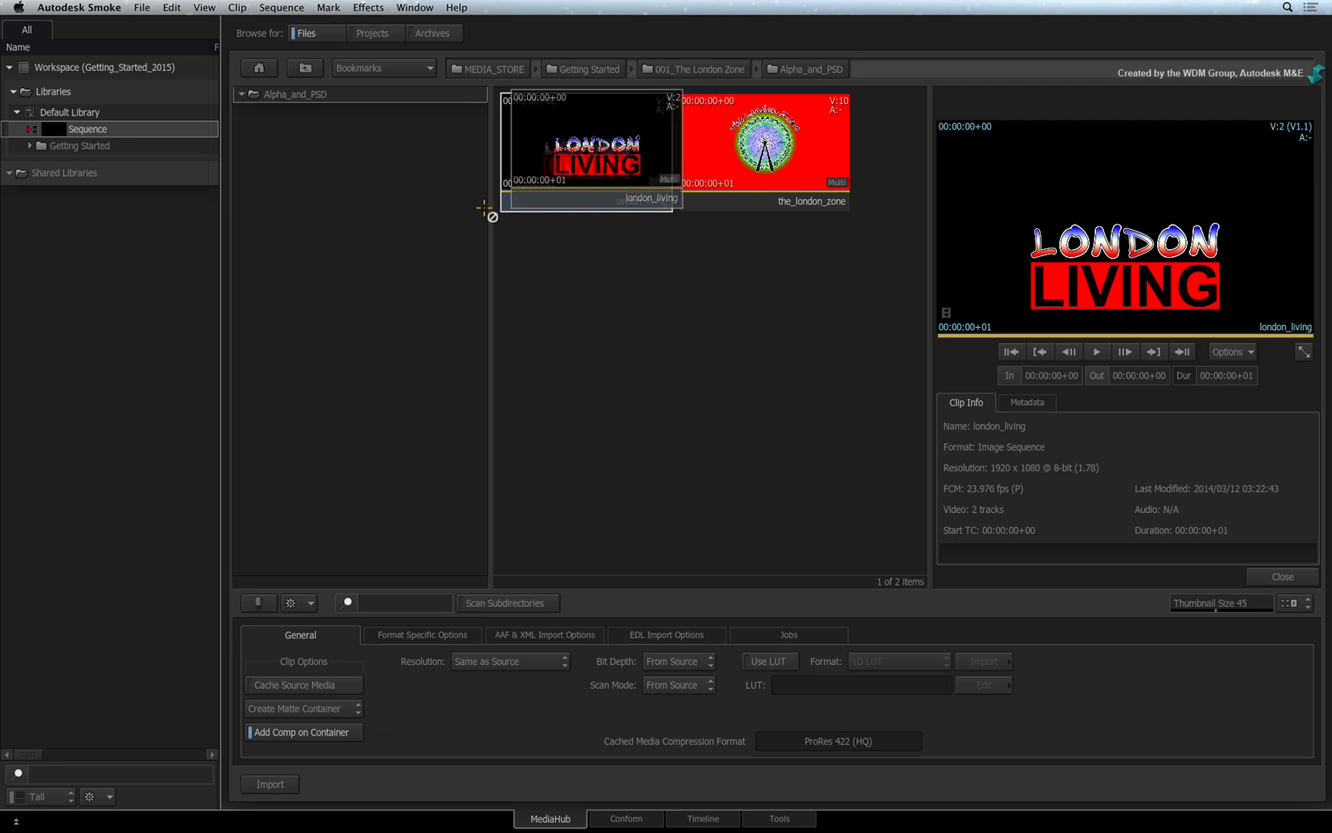
Import london_living into Default Library and expand the_london_zone into layer clips.
drag(586, 148, 93, 145)
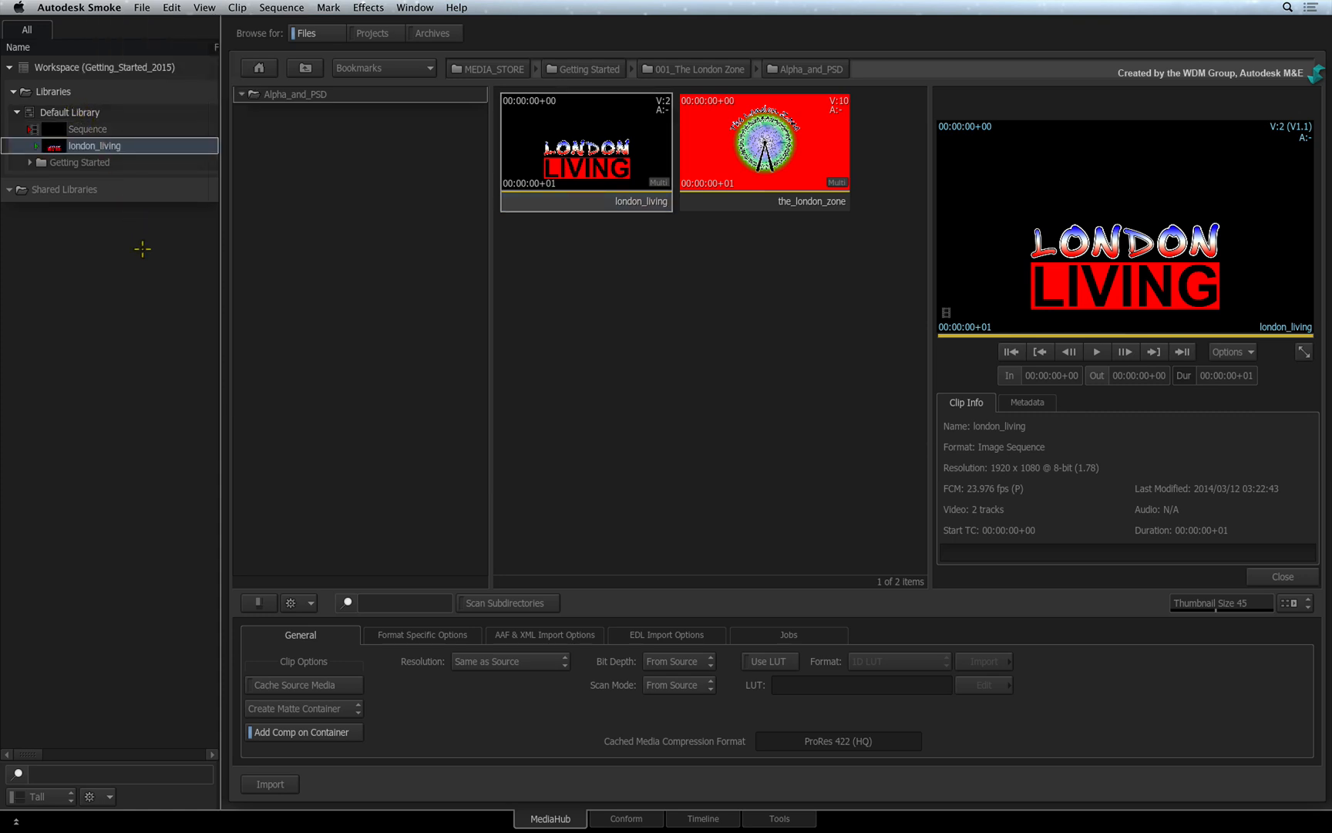
mouse_move(84, 225)
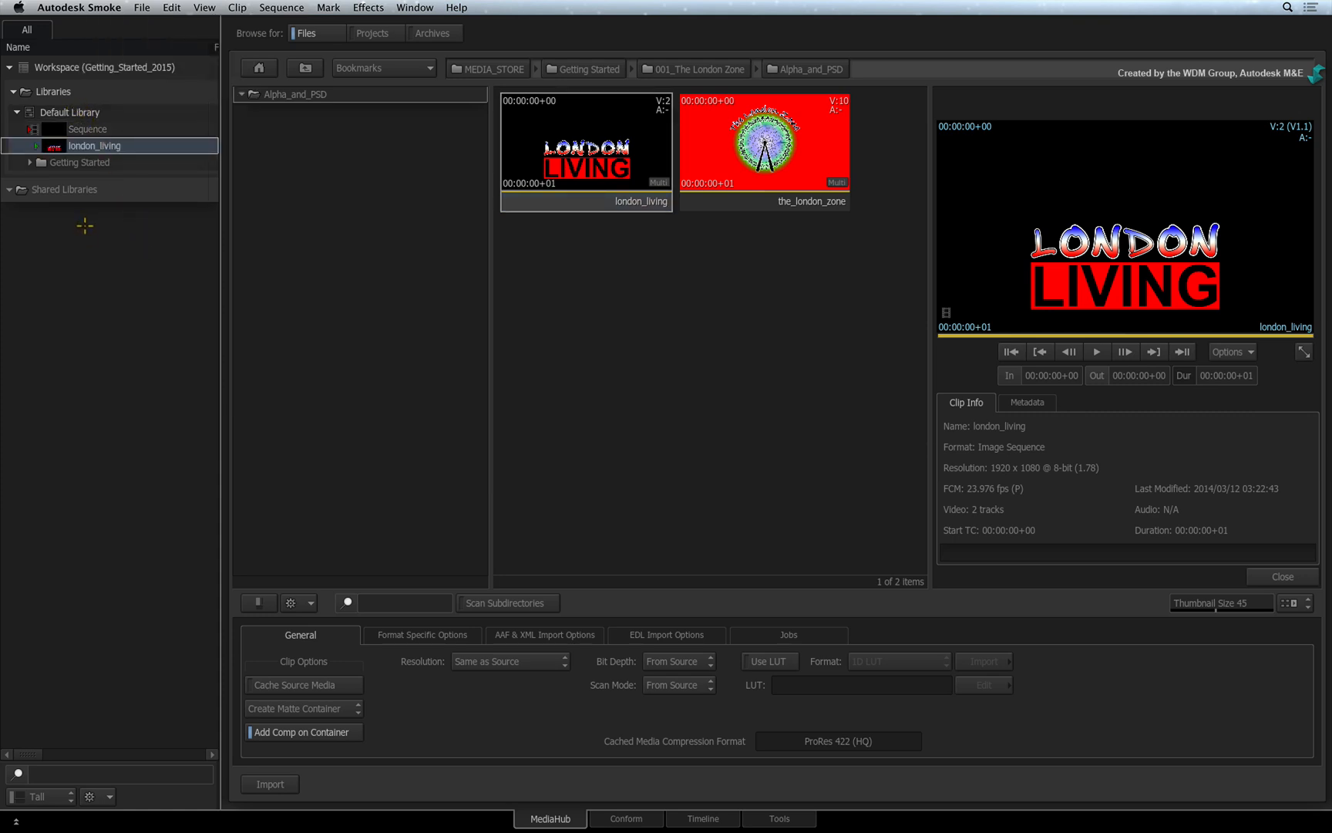
click(763, 151)
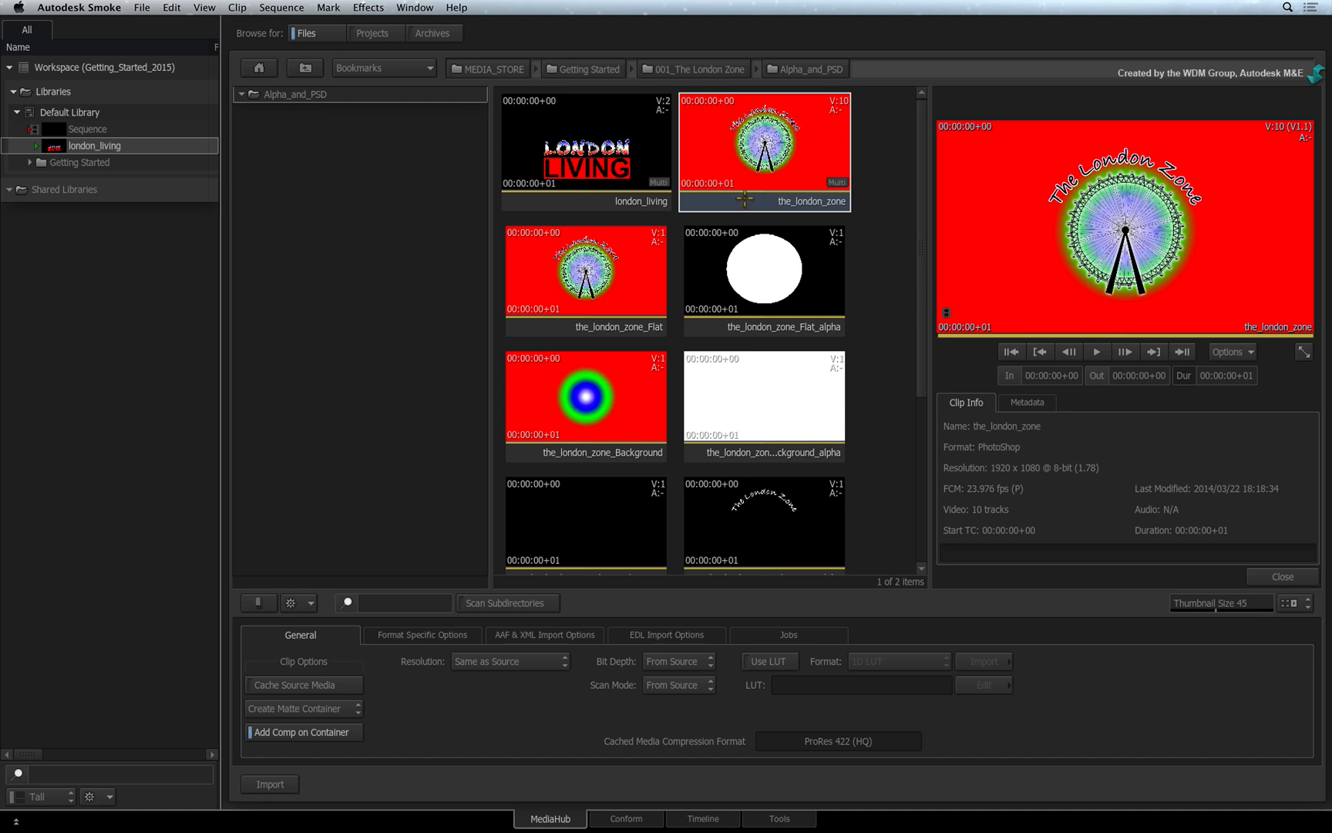
mouse_move(746, 200)
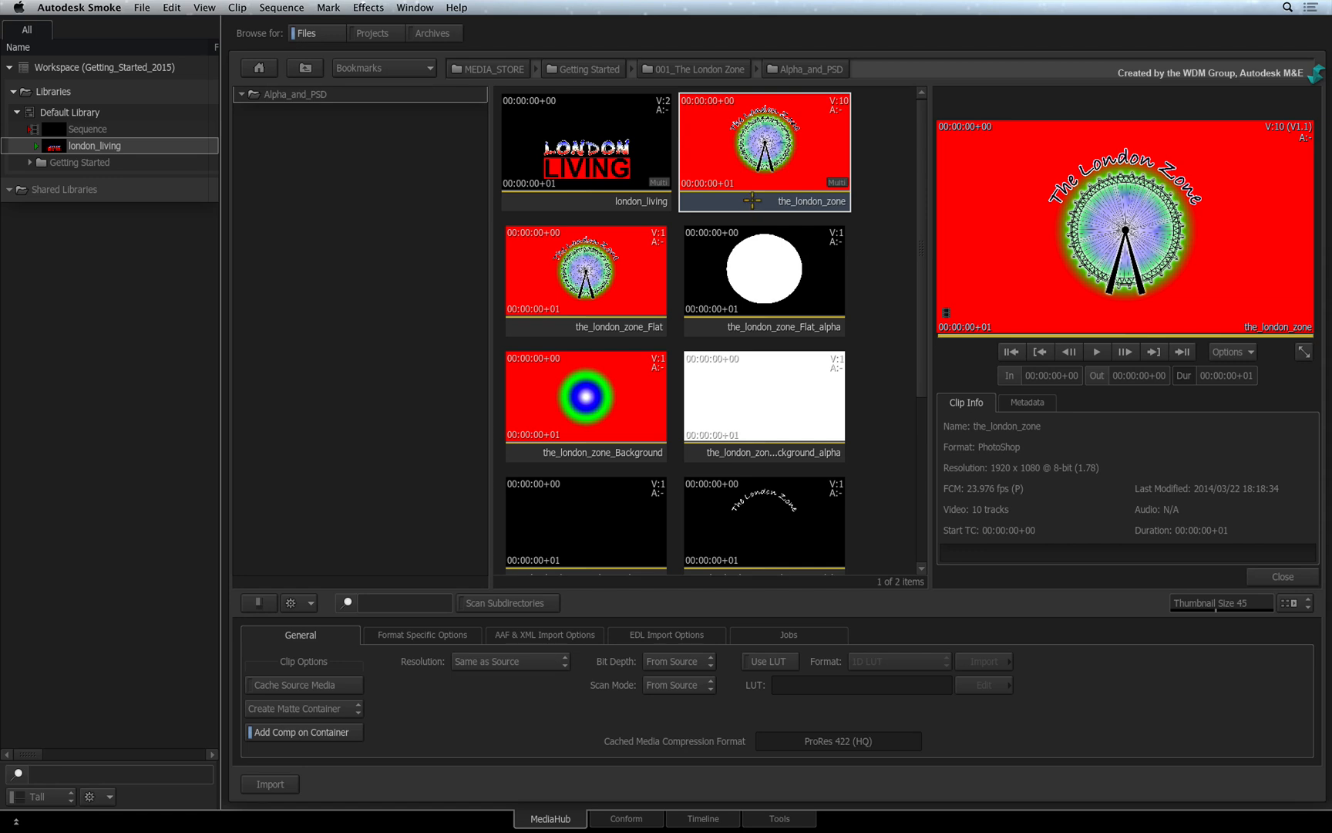
mouse_move(912, 251)
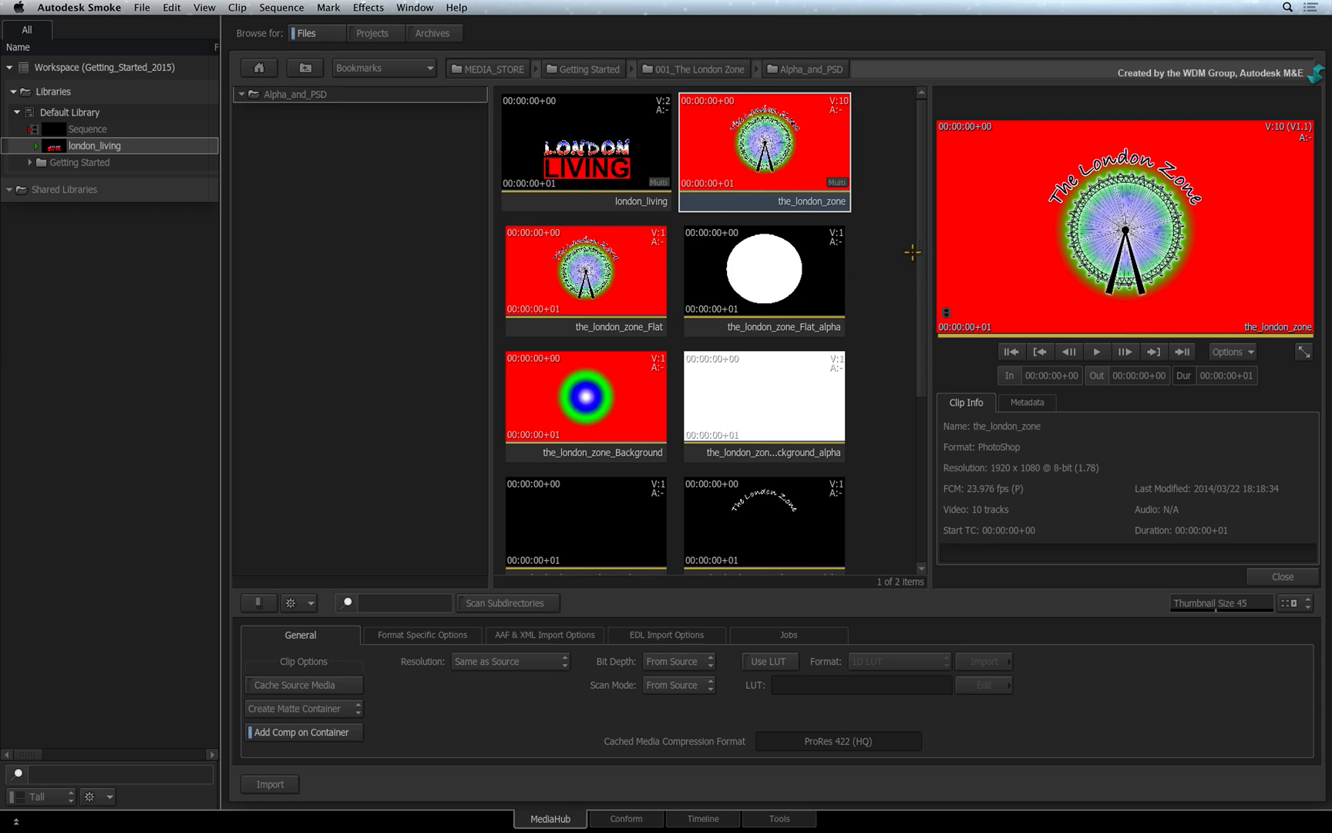
Preview the supports, title alpha, background alpha and Flat layers, then select the_london_zone.
scroll(down, 3)
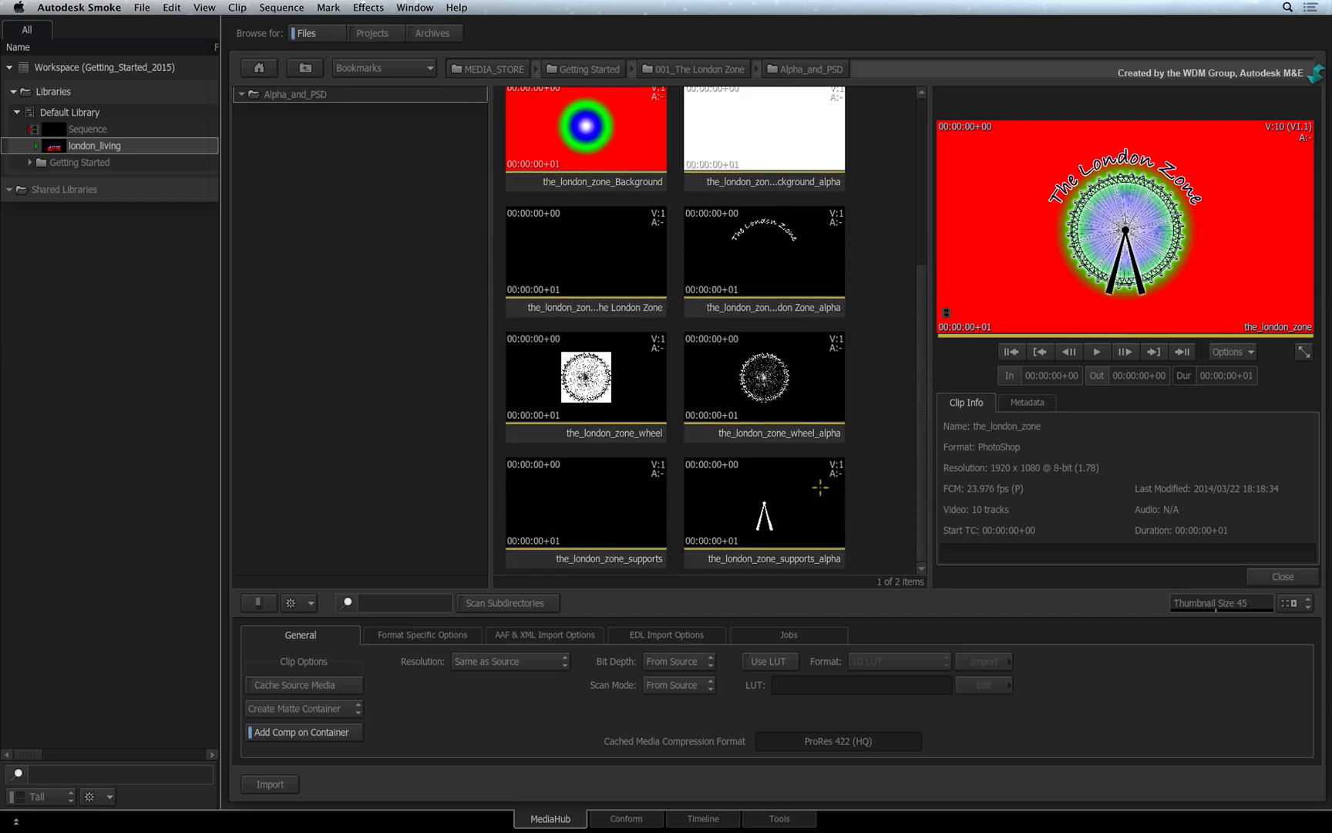
click(585, 501)
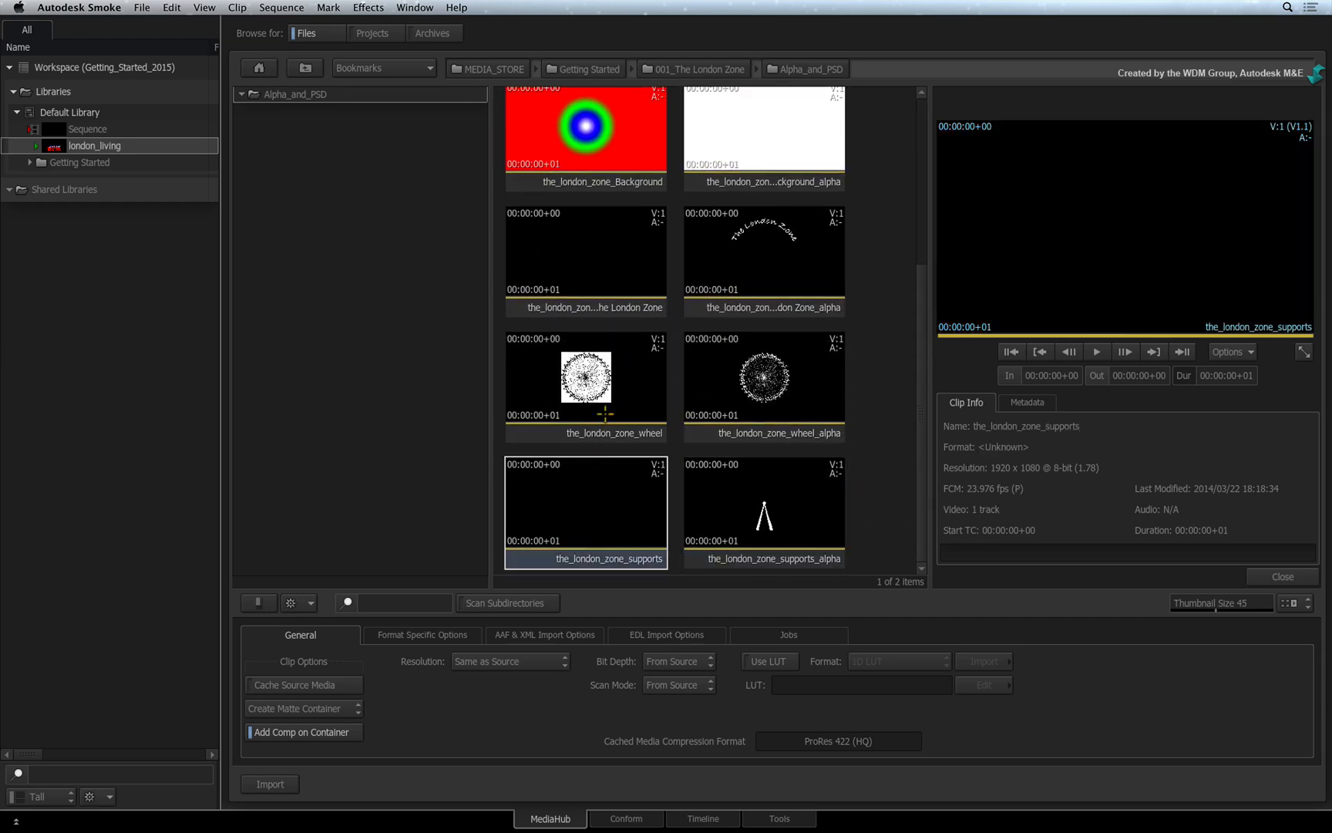
click(762, 259)
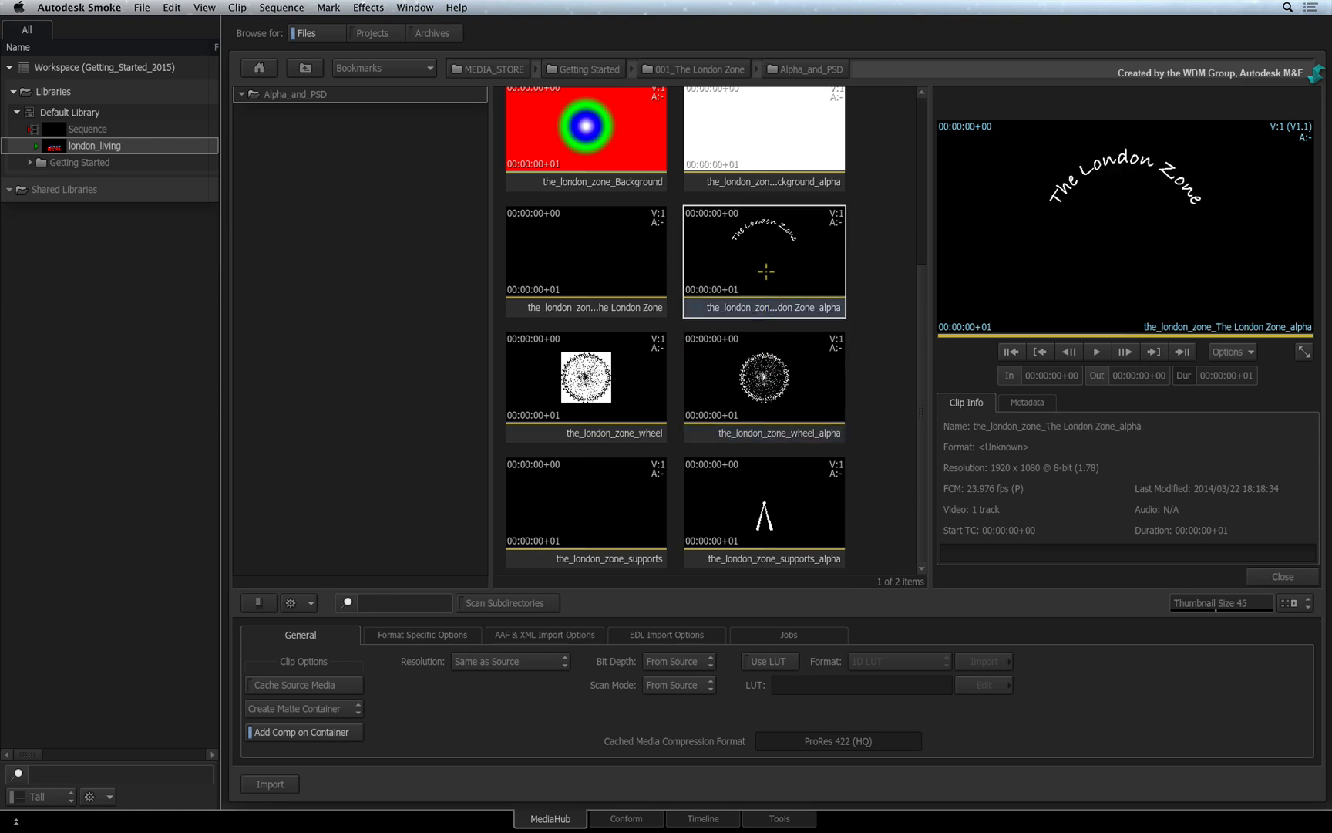
click(762, 136)
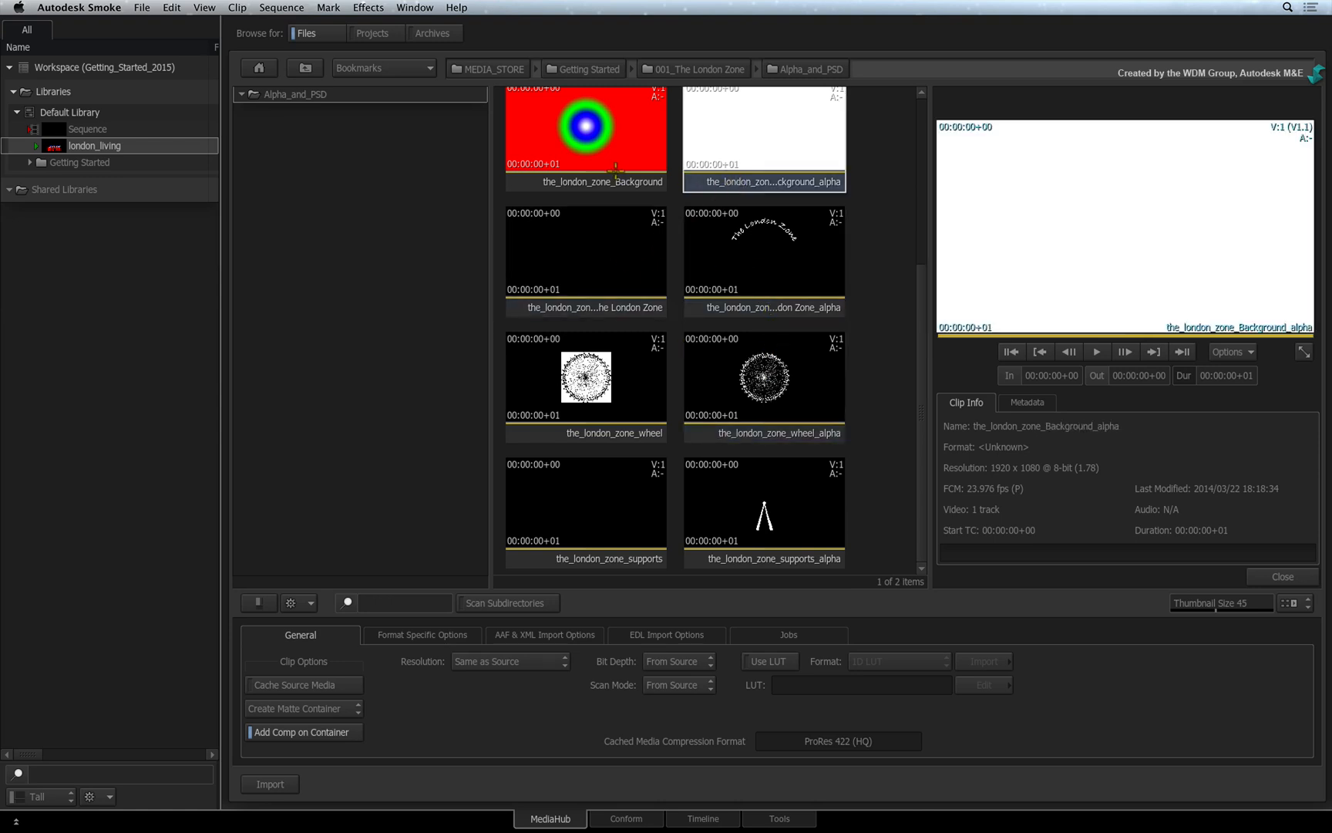
click(586, 138)
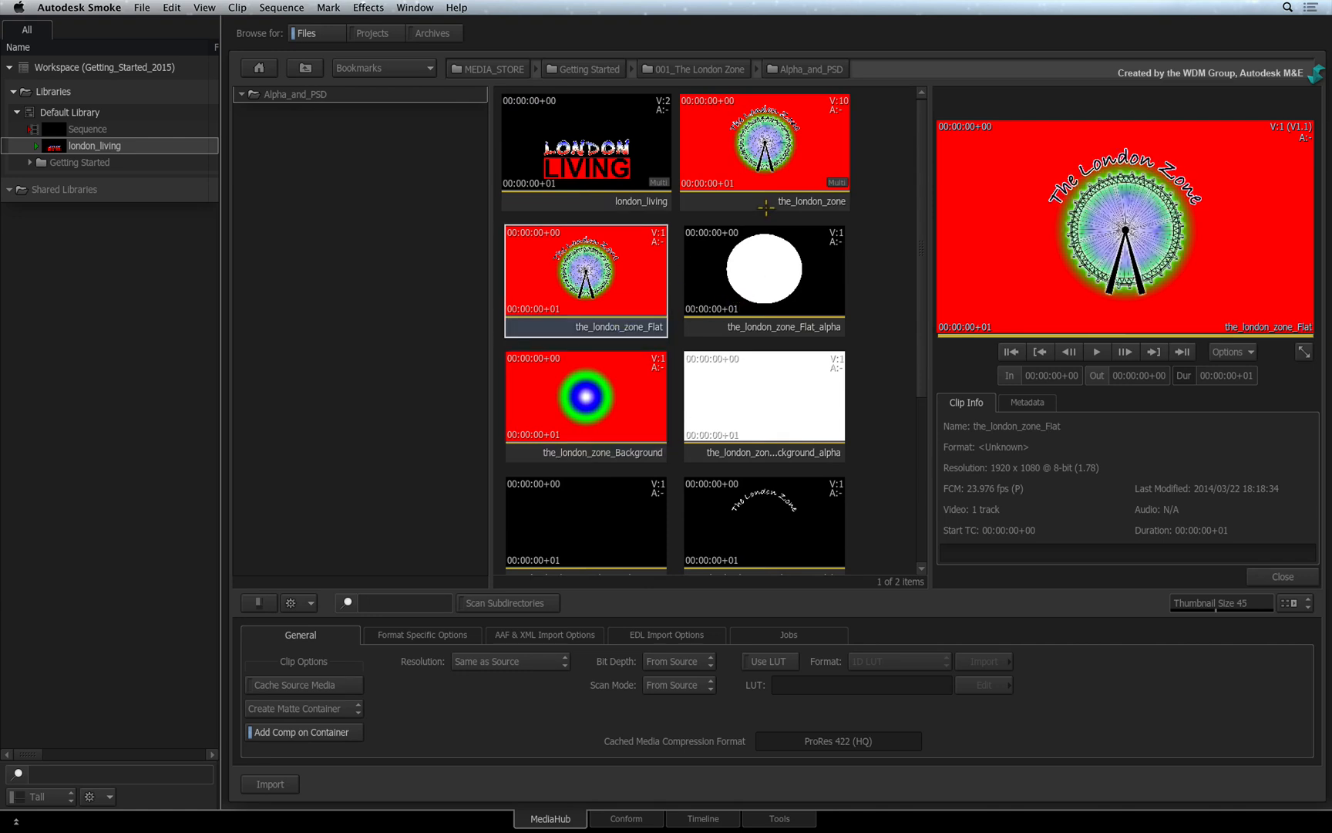
click(763, 142)
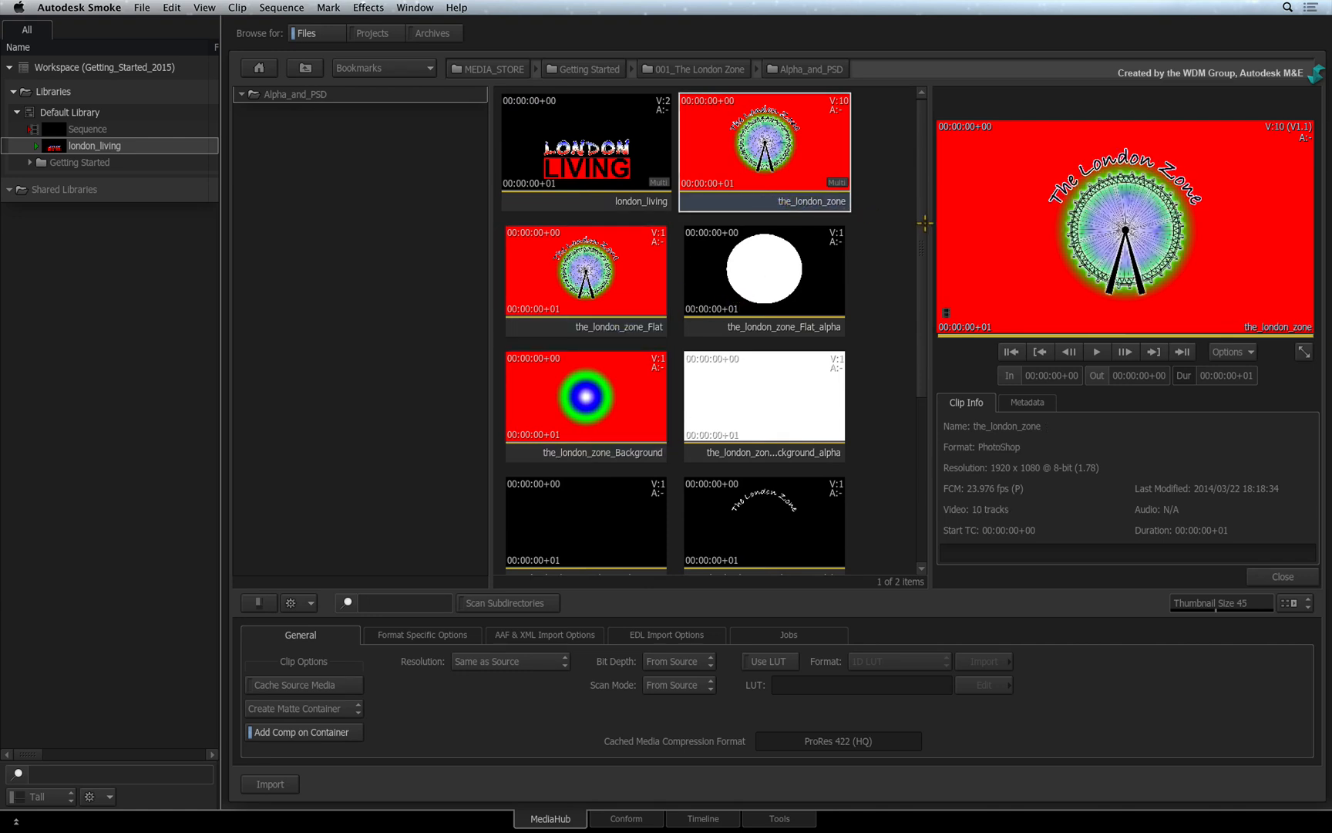
mouse_move(868, 181)
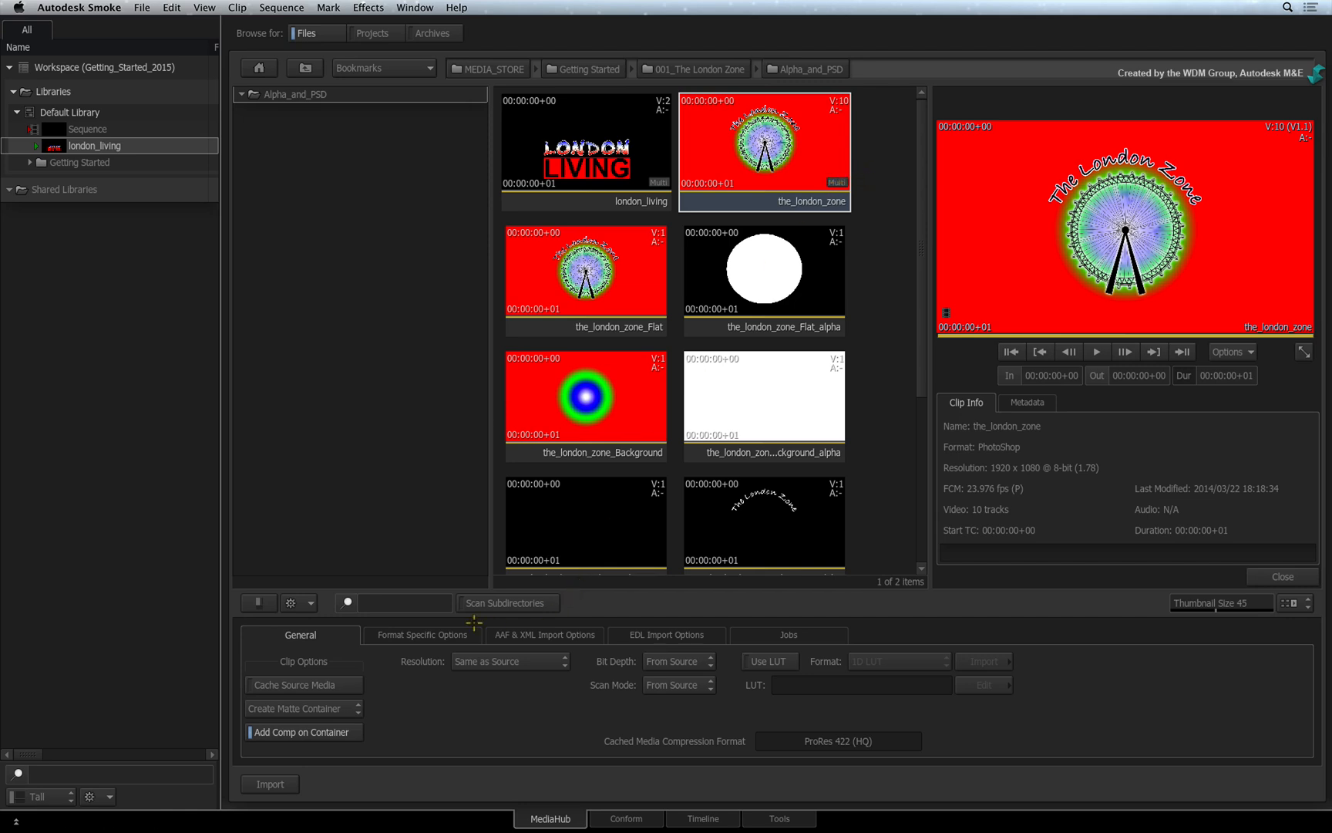
Keep the Photoshop import options at Layer mode with Background resolution.
click(423, 635)
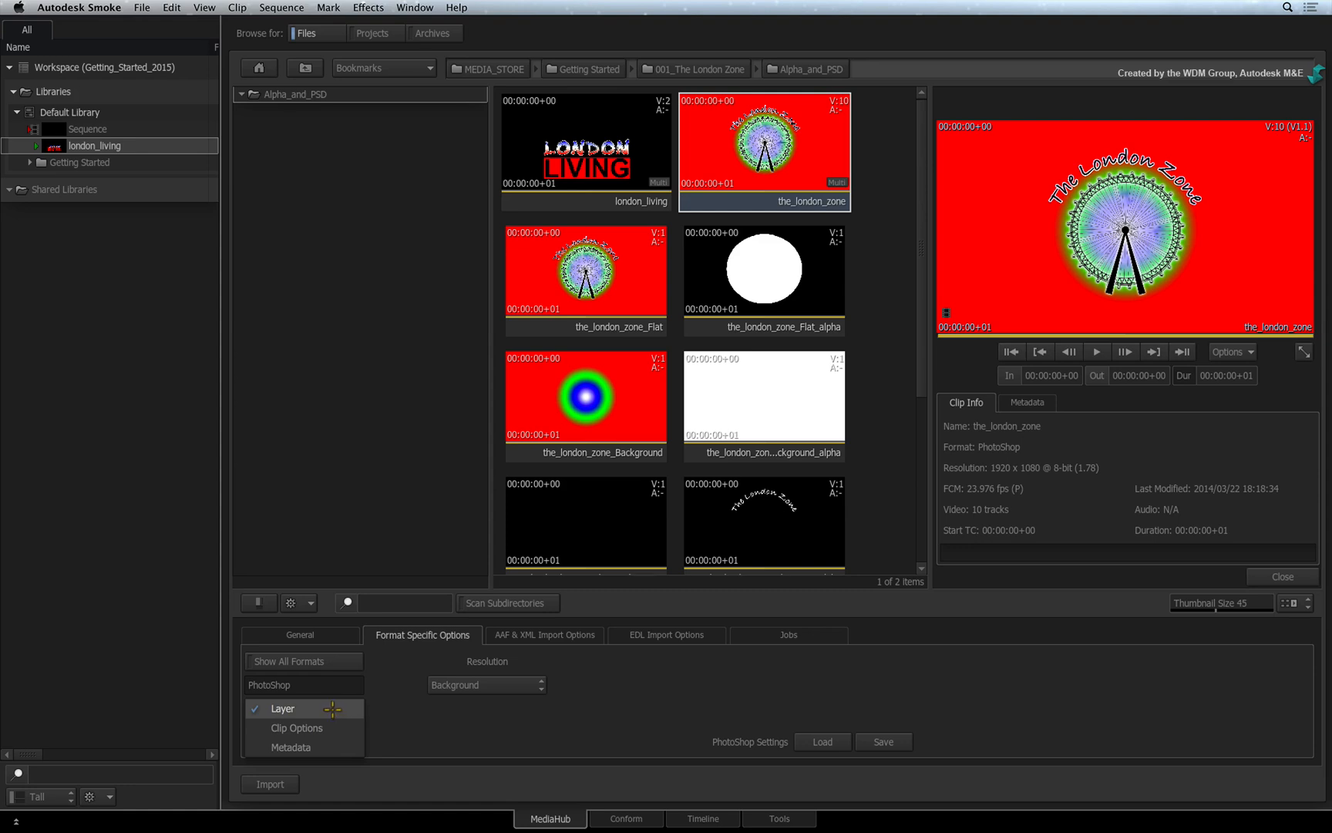
click(283, 707)
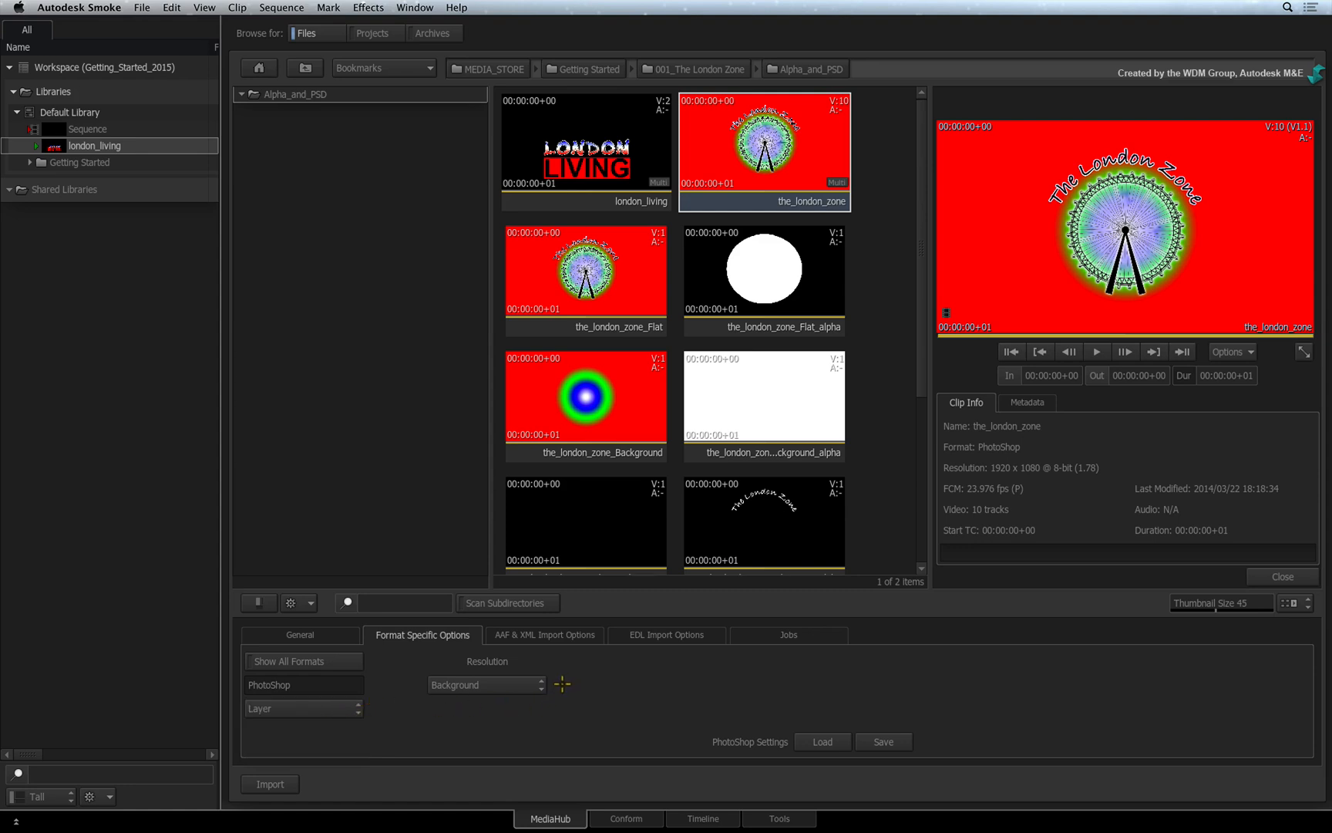
click(485, 684)
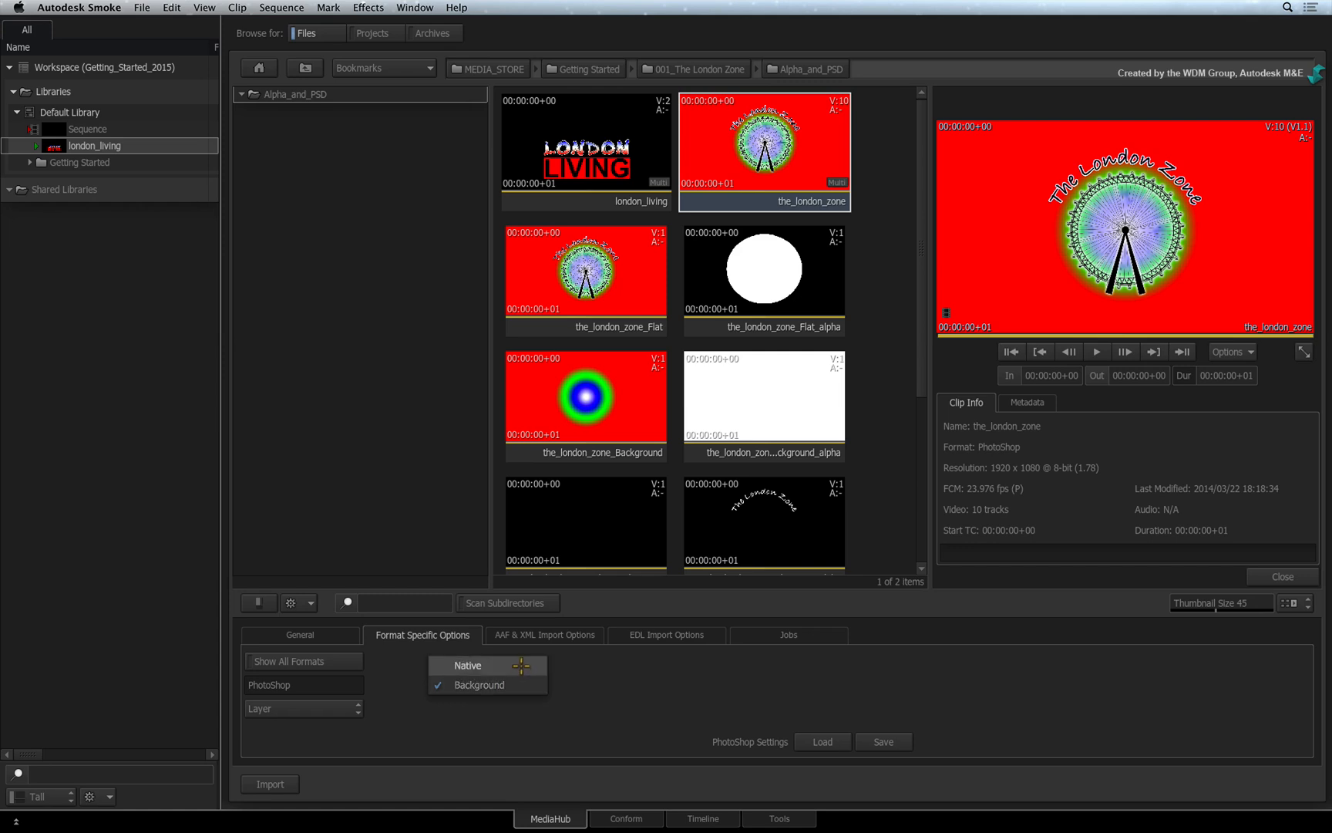
click(478, 685)
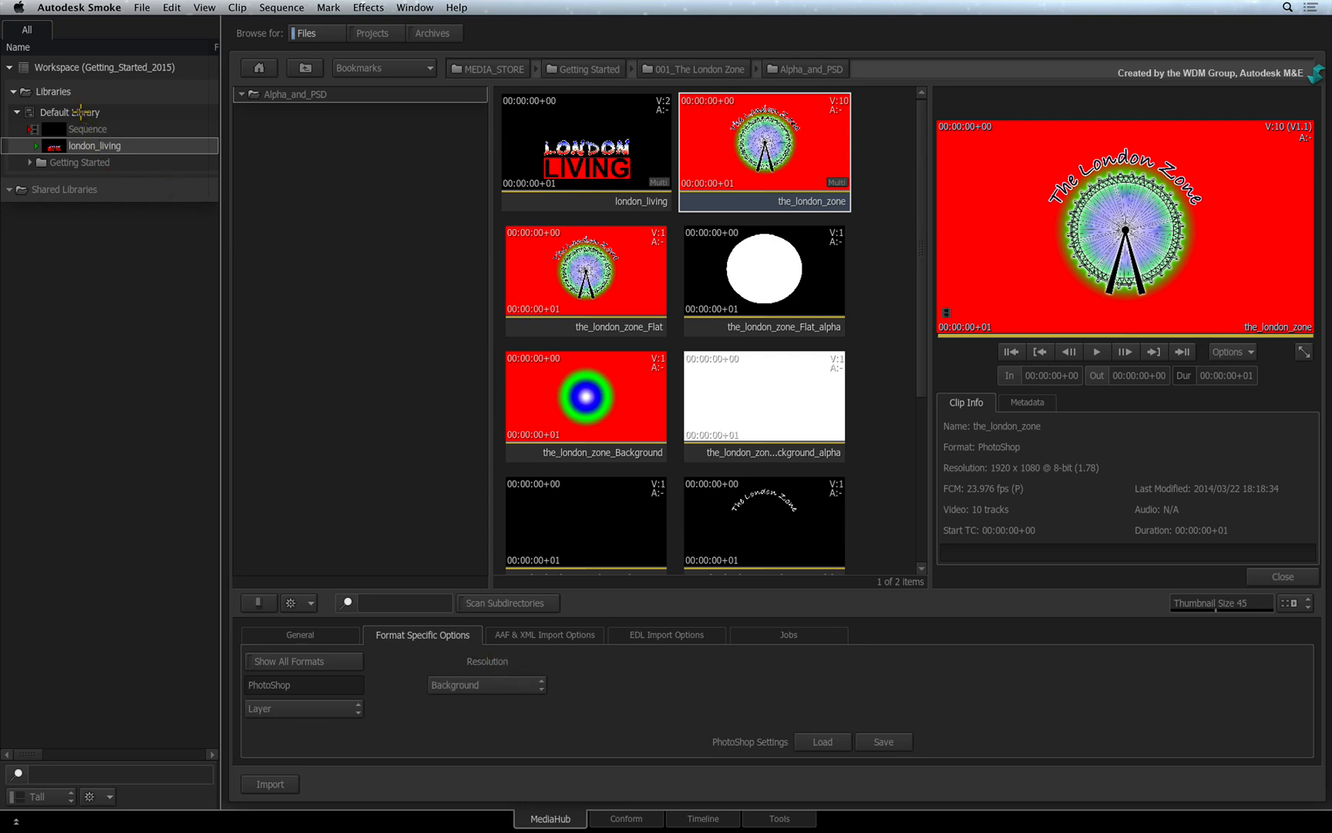
Create a new folder under Default Library and name it PSD.
right_click(69, 111)
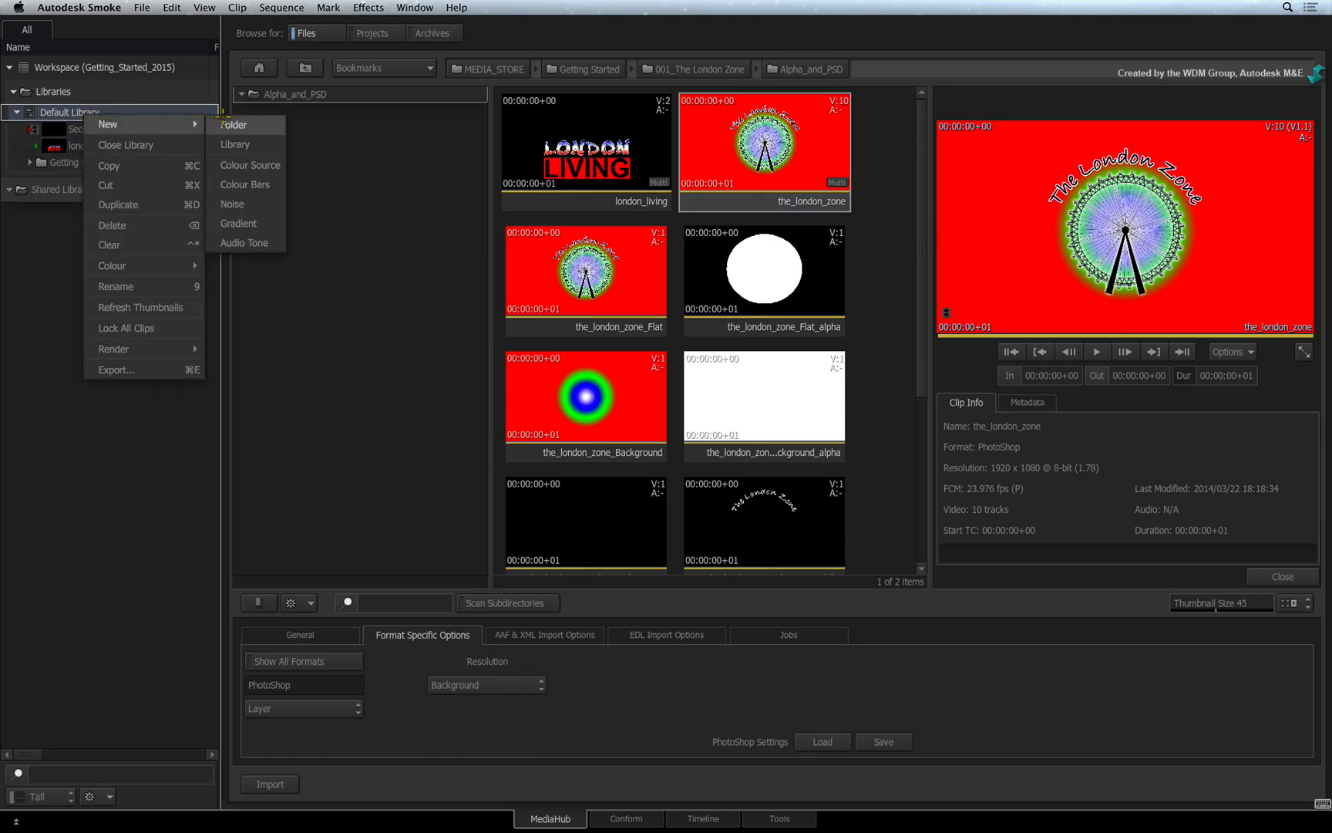
click(234, 125)
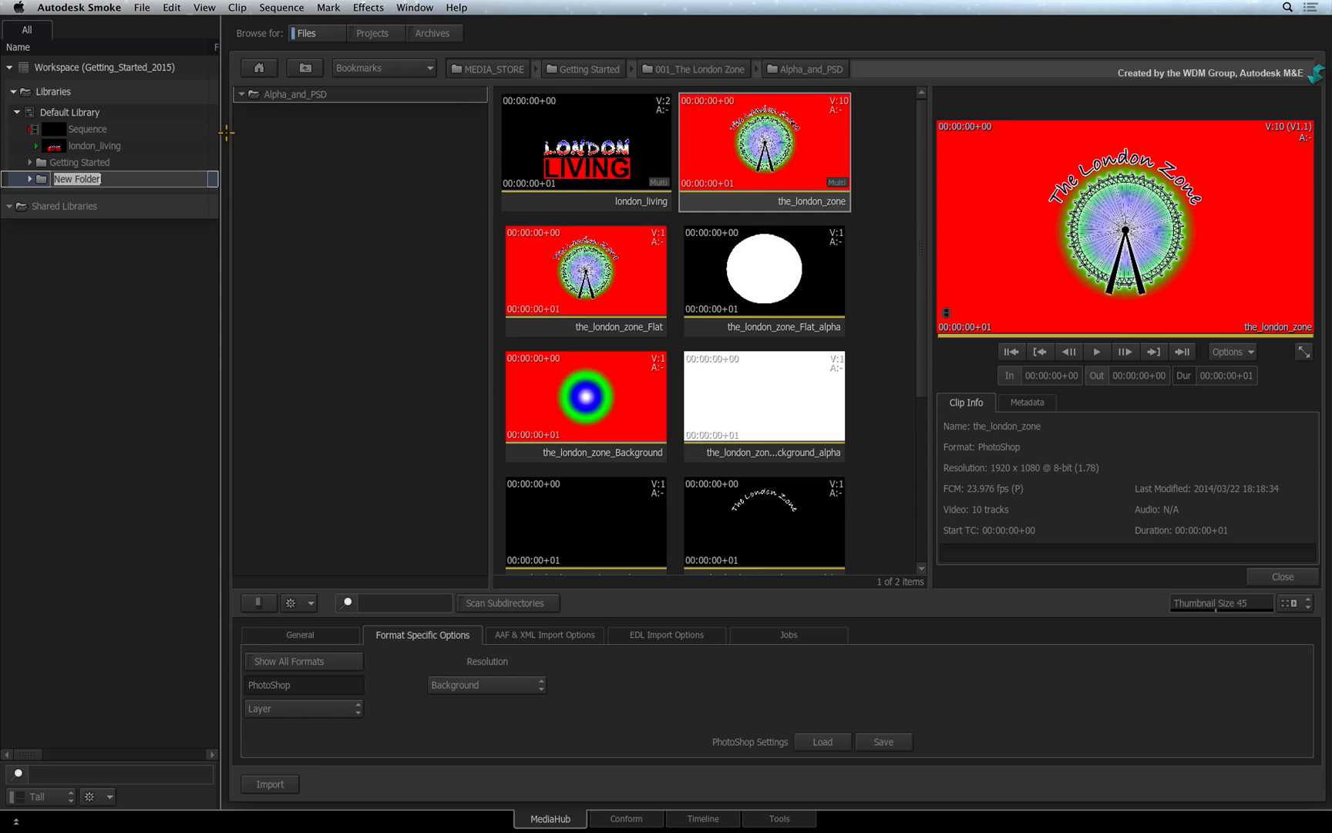
text(F)
text(PSD)
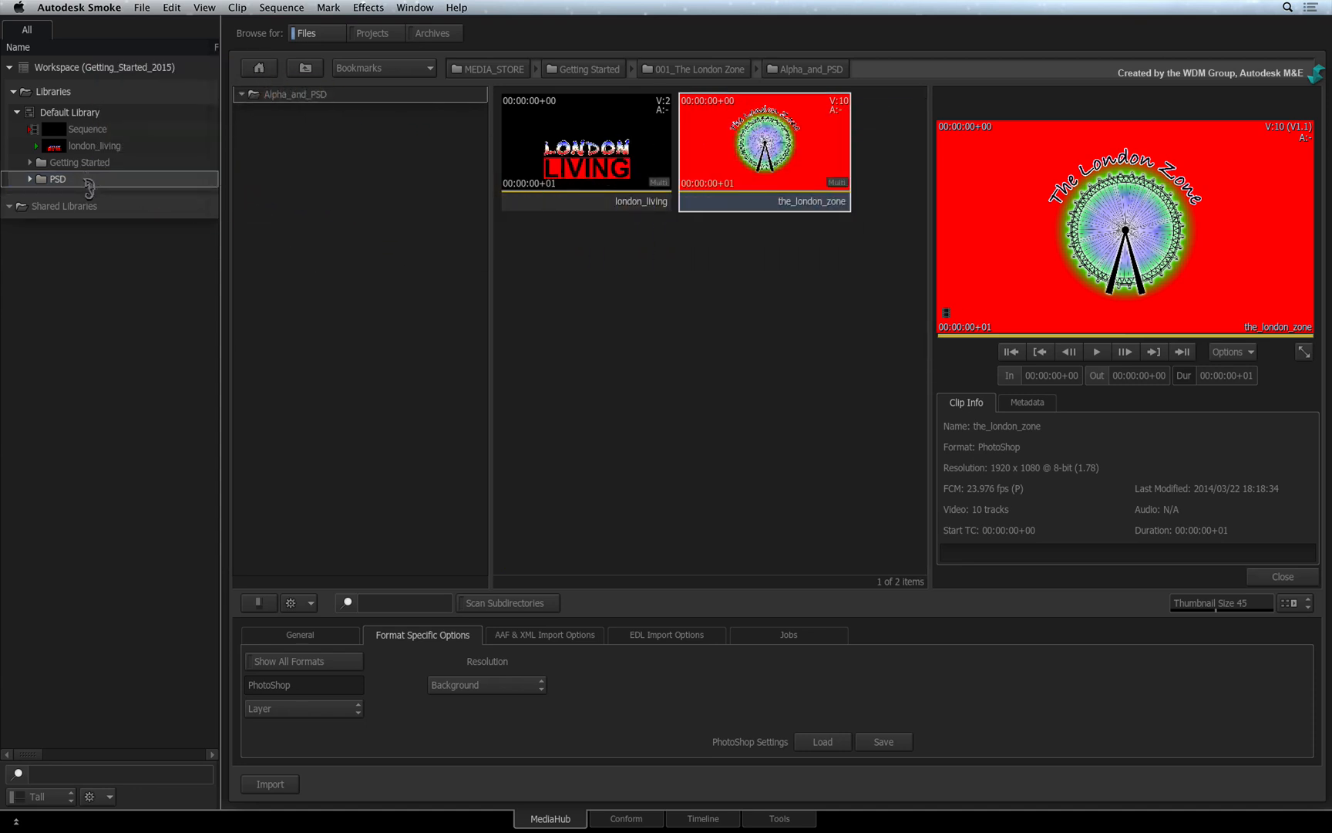
Expand PSD, inspect its Background, supports, wheel and Flat clips, then return to General.
click(30, 178)
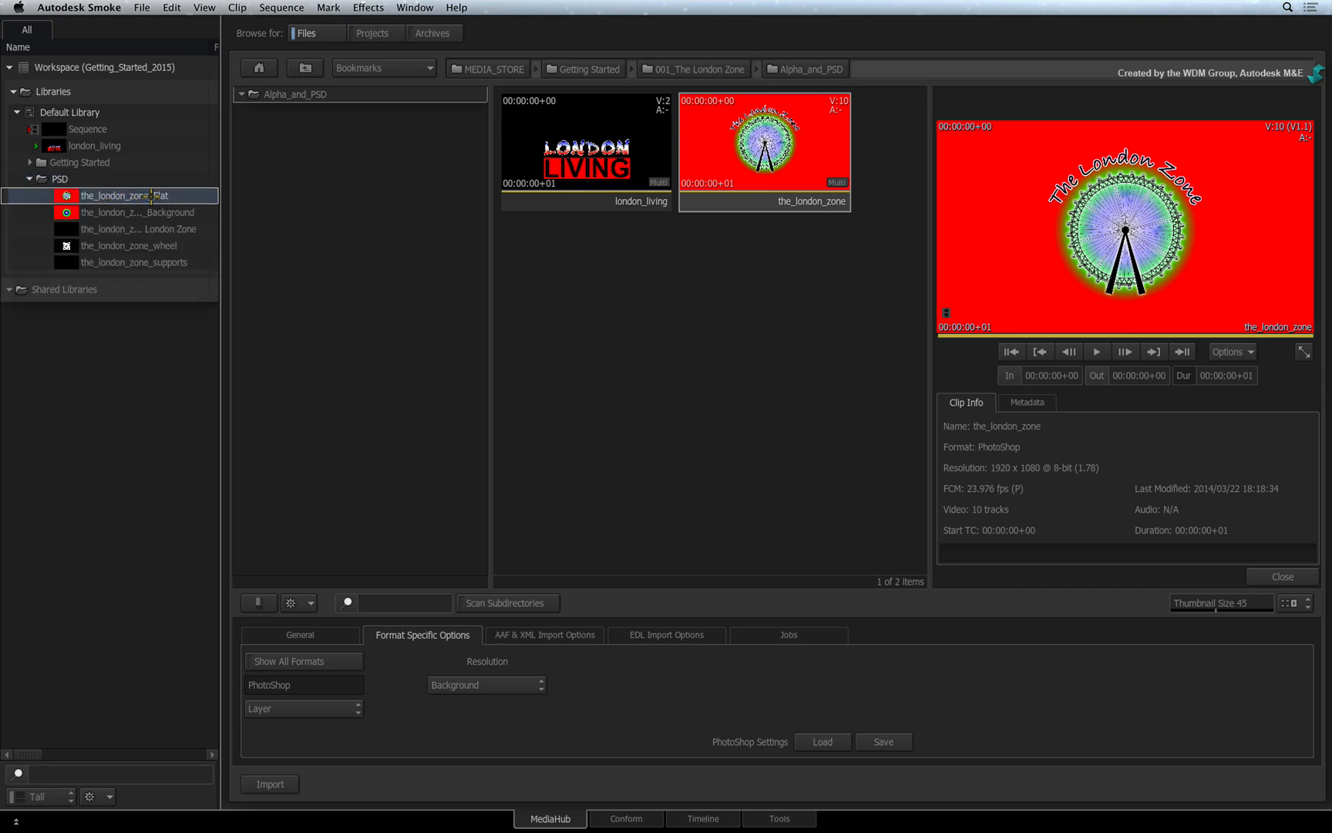
click(140, 211)
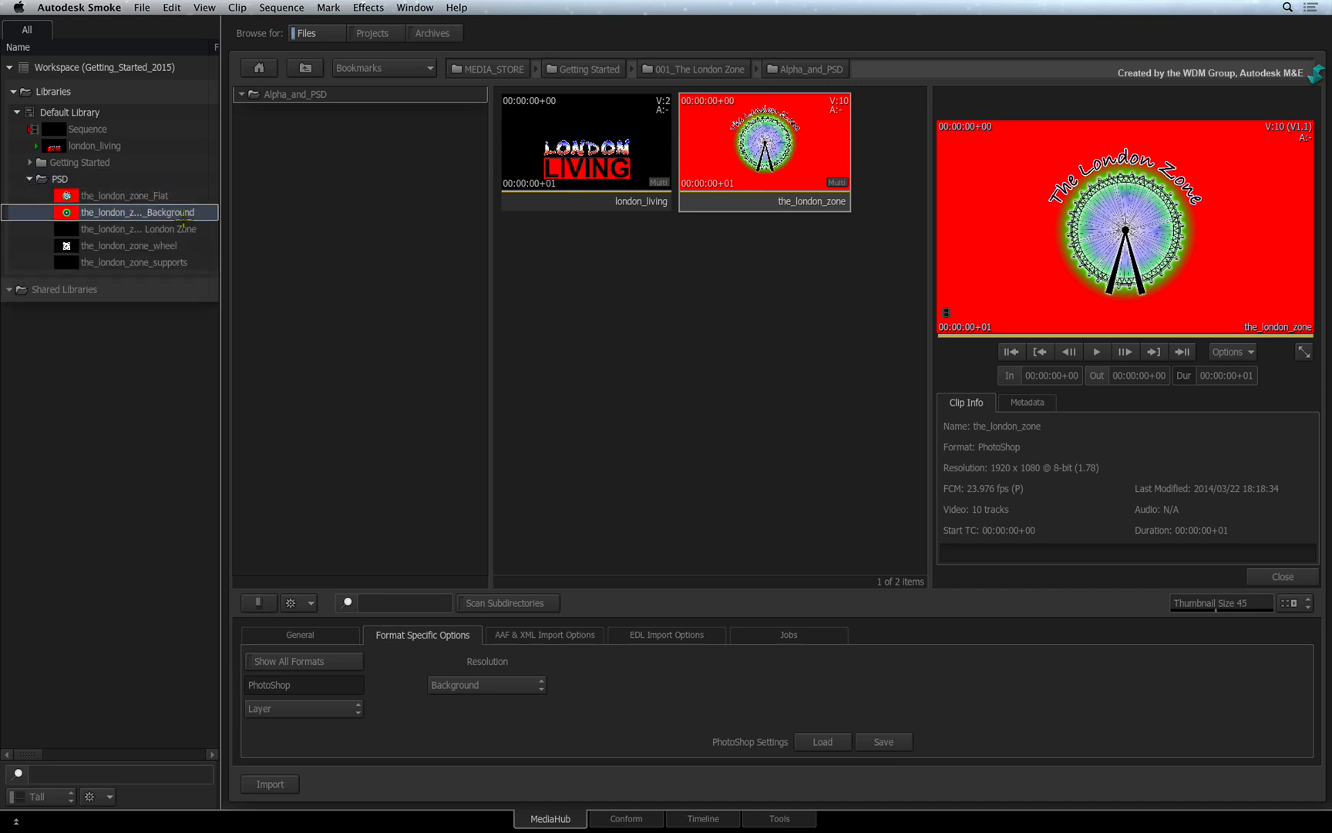
click(136, 261)
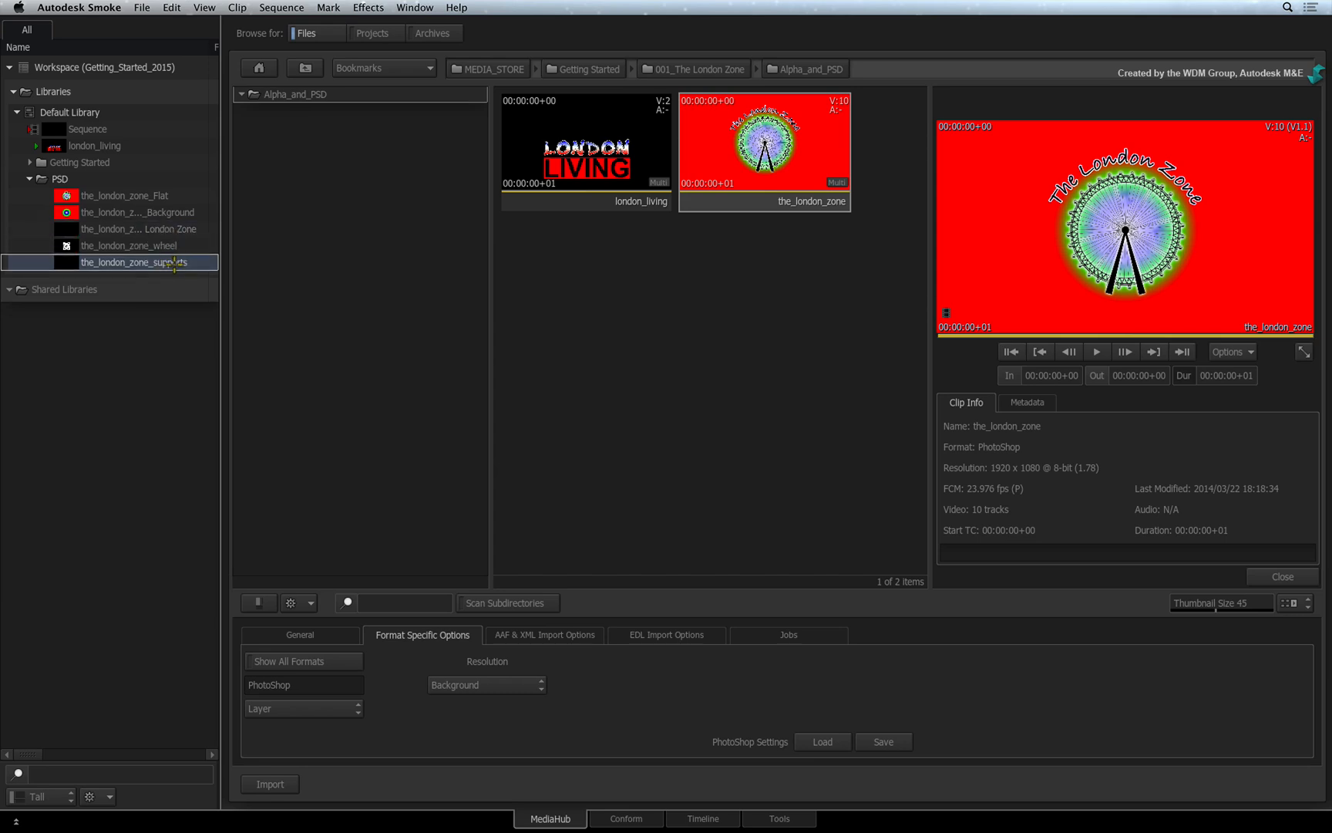
click(130, 245)
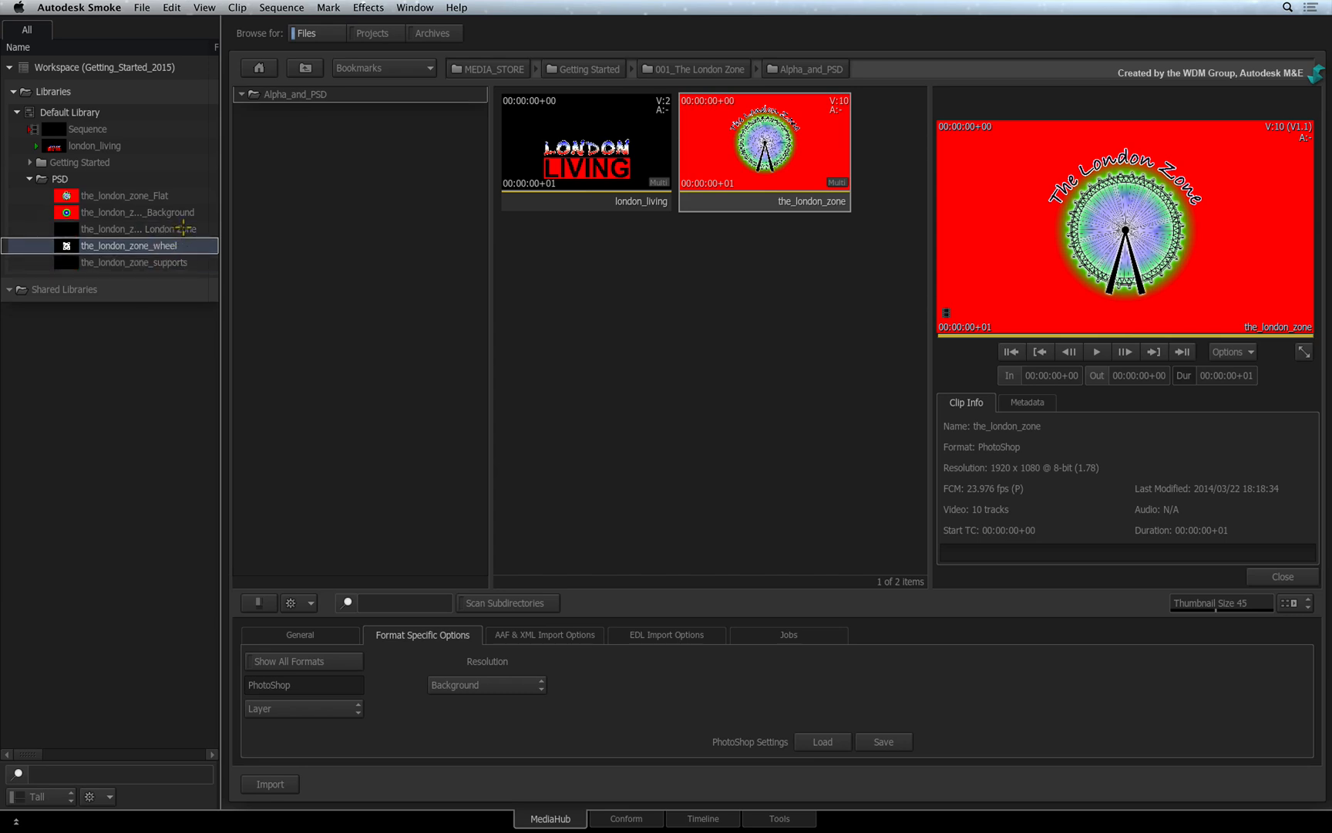
click(123, 195)
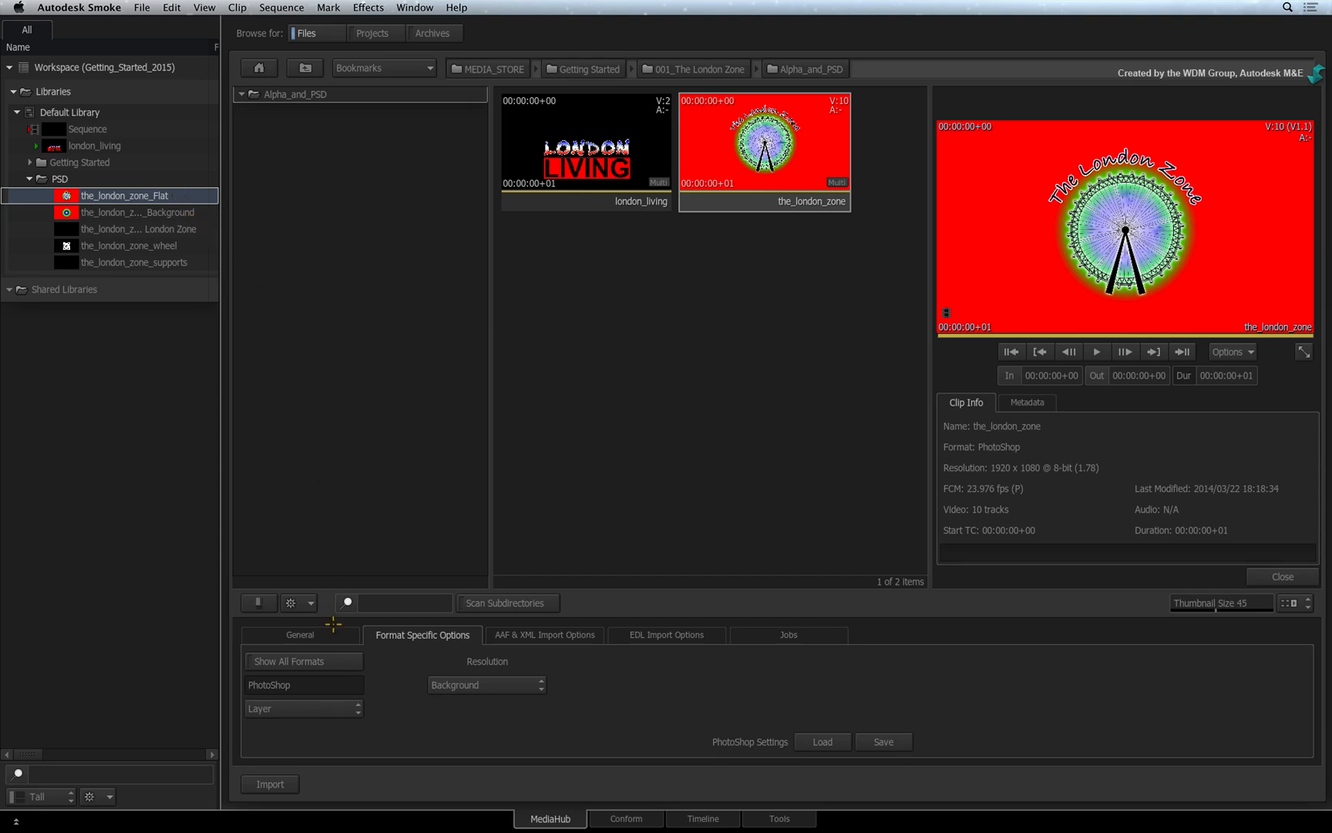
click(299, 635)
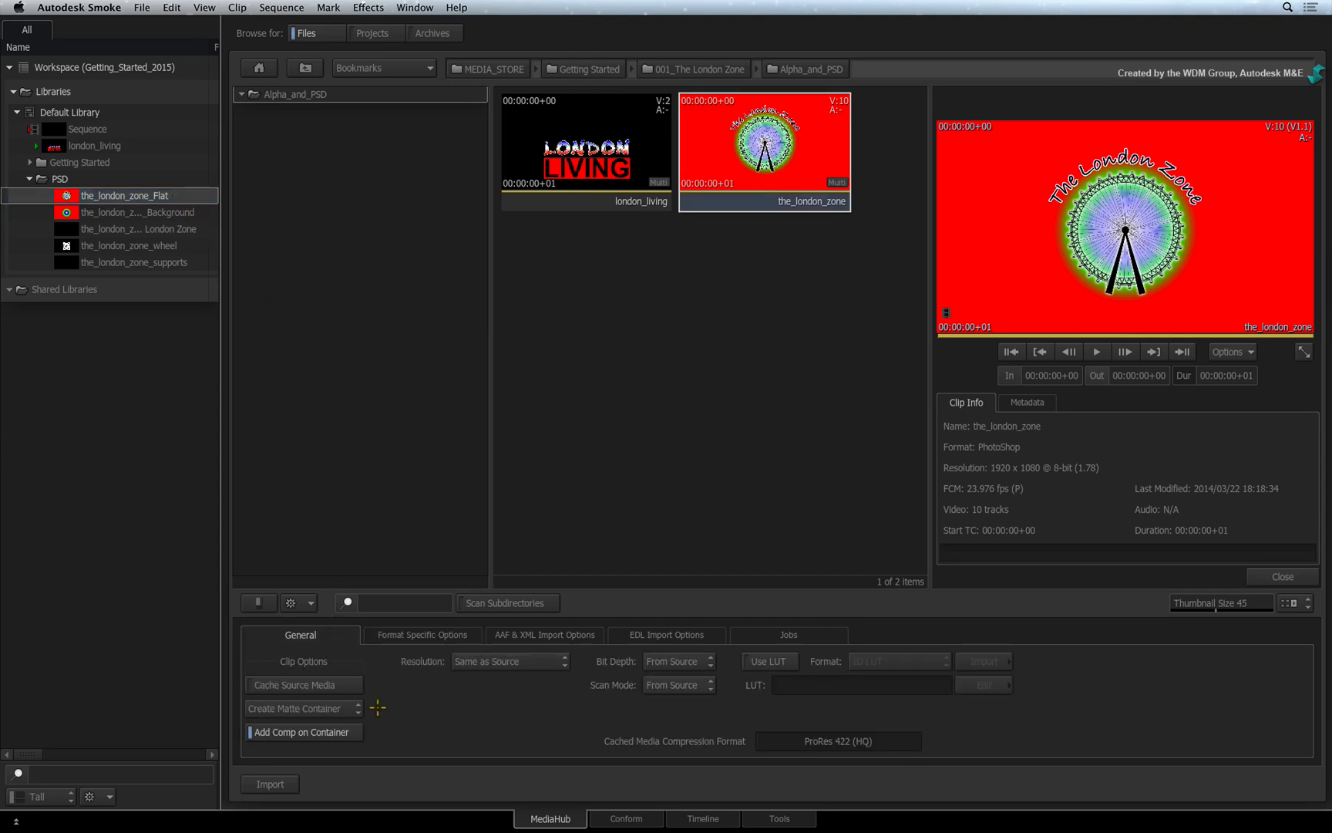